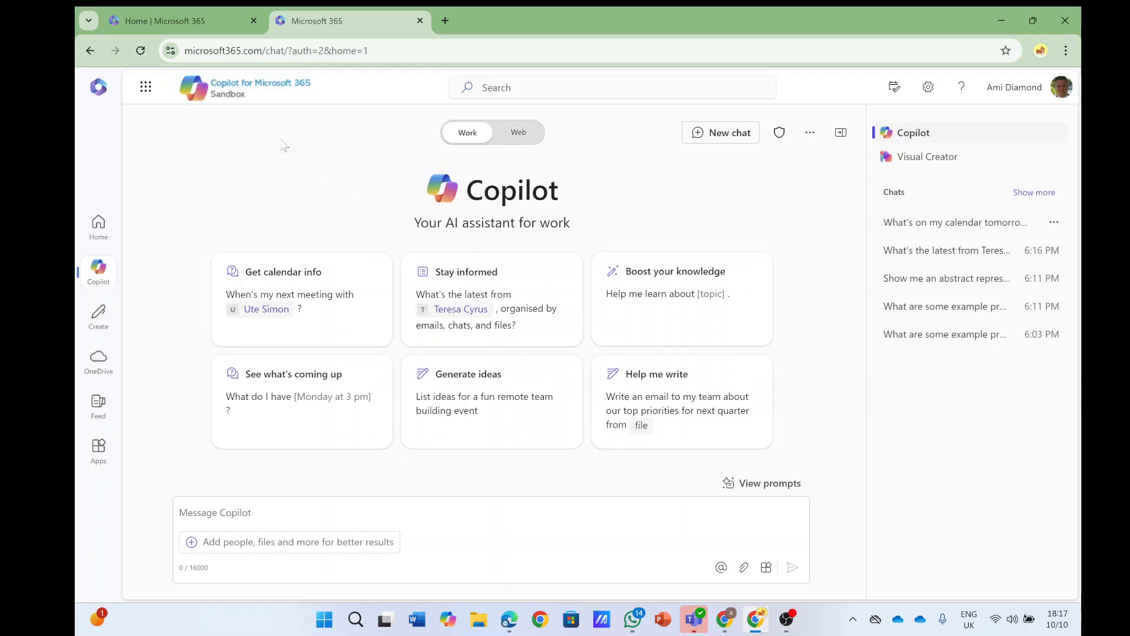
From the Microsoft 365 home page, reach the Apps page via the app launcher
left_click(98, 225)
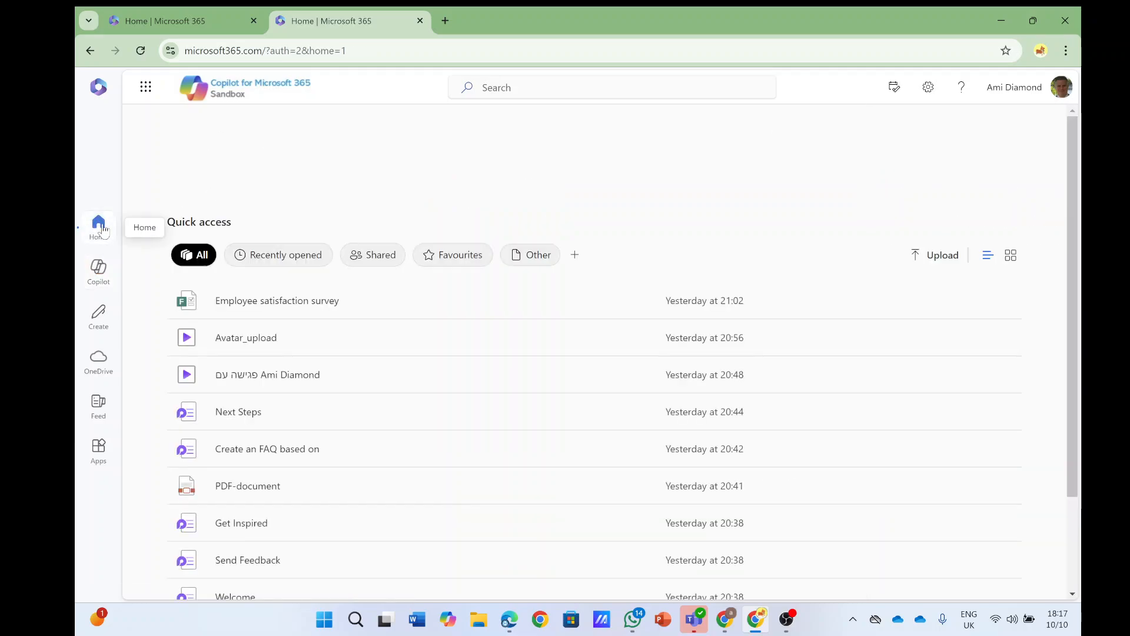
left_click(145, 87)
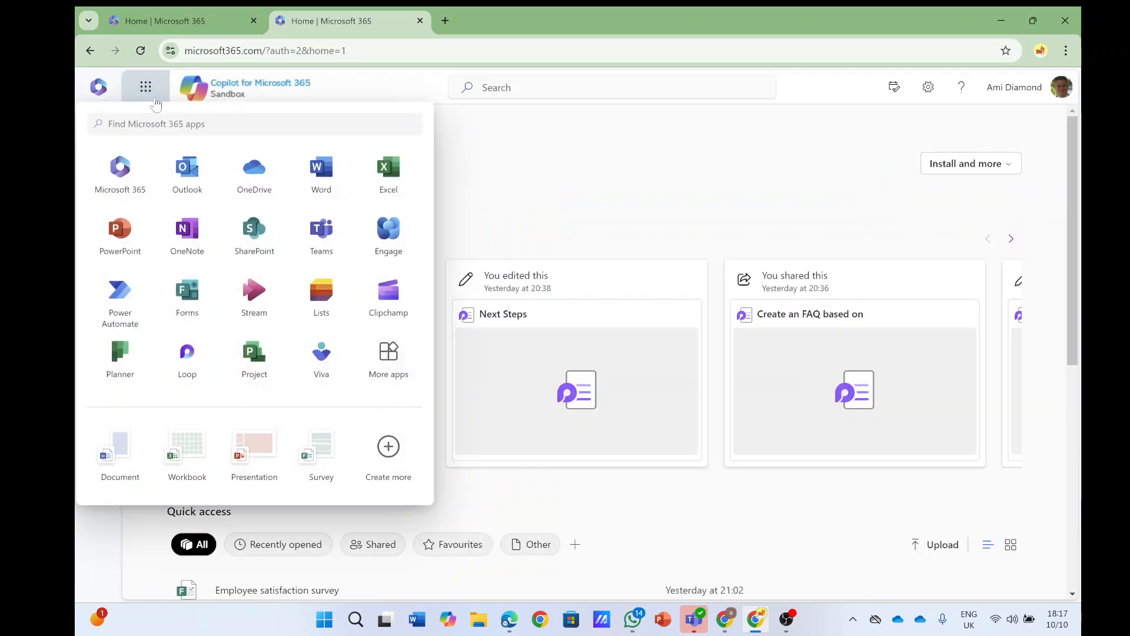
mouse_move(387, 454)
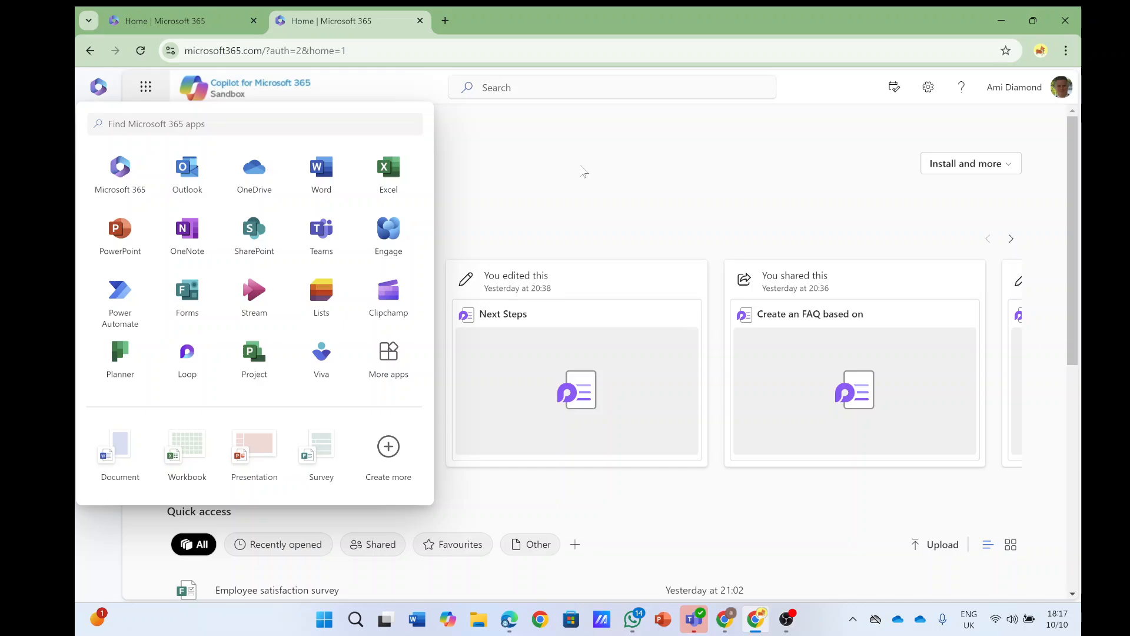
left_click(611, 20)
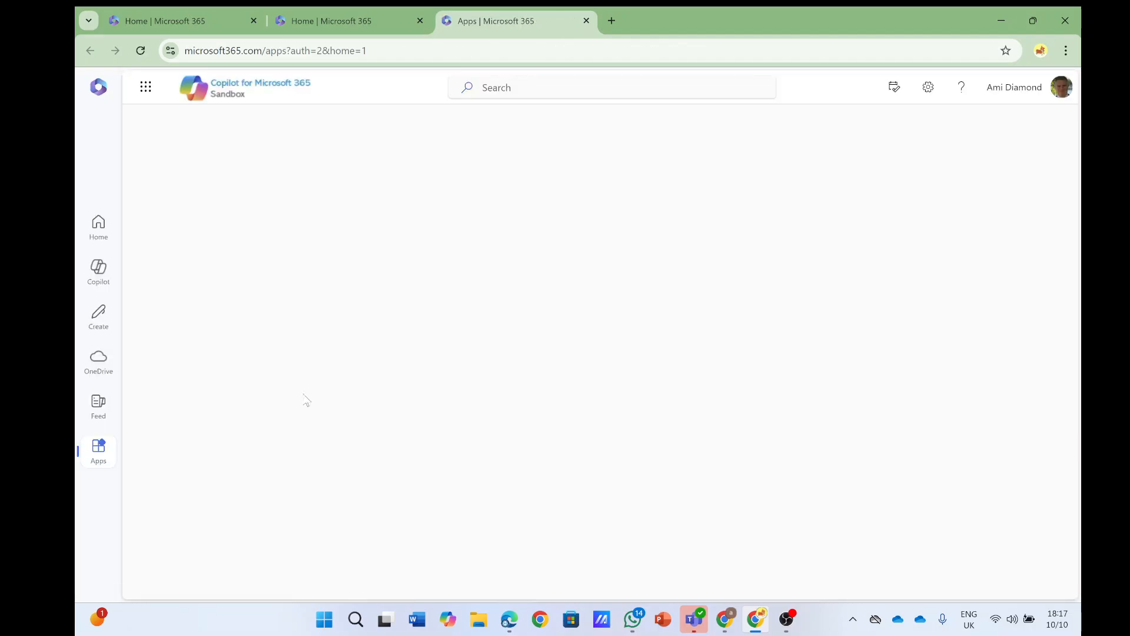
mouse_move(98, 272)
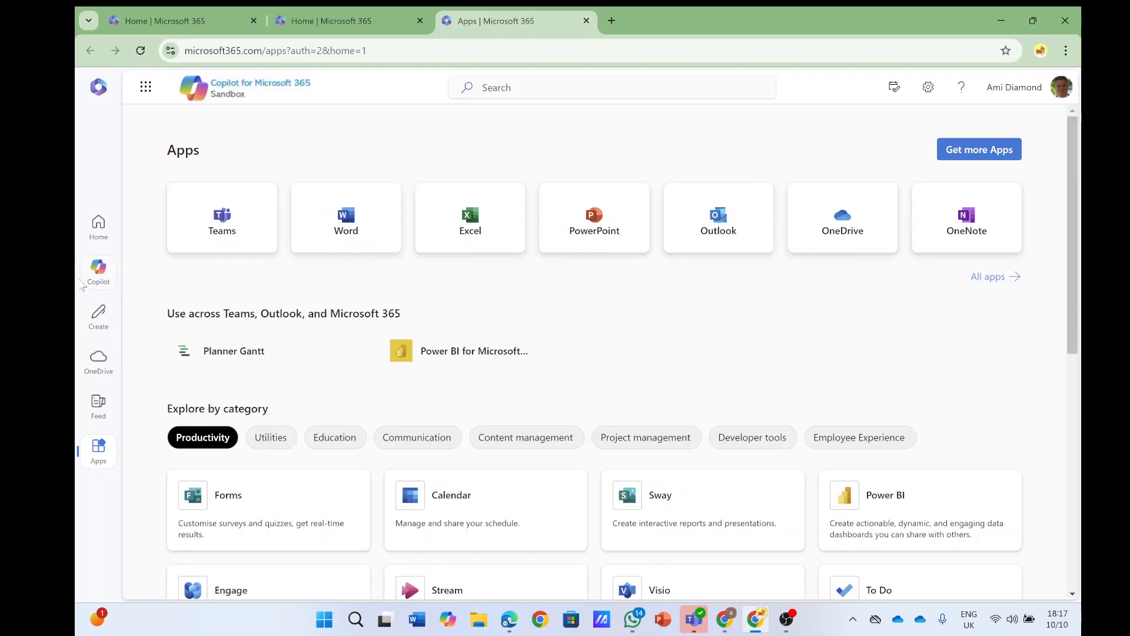
Start Copilot chat and try the Web toggle, keeping it grounded on Work content
left_click(98, 269)
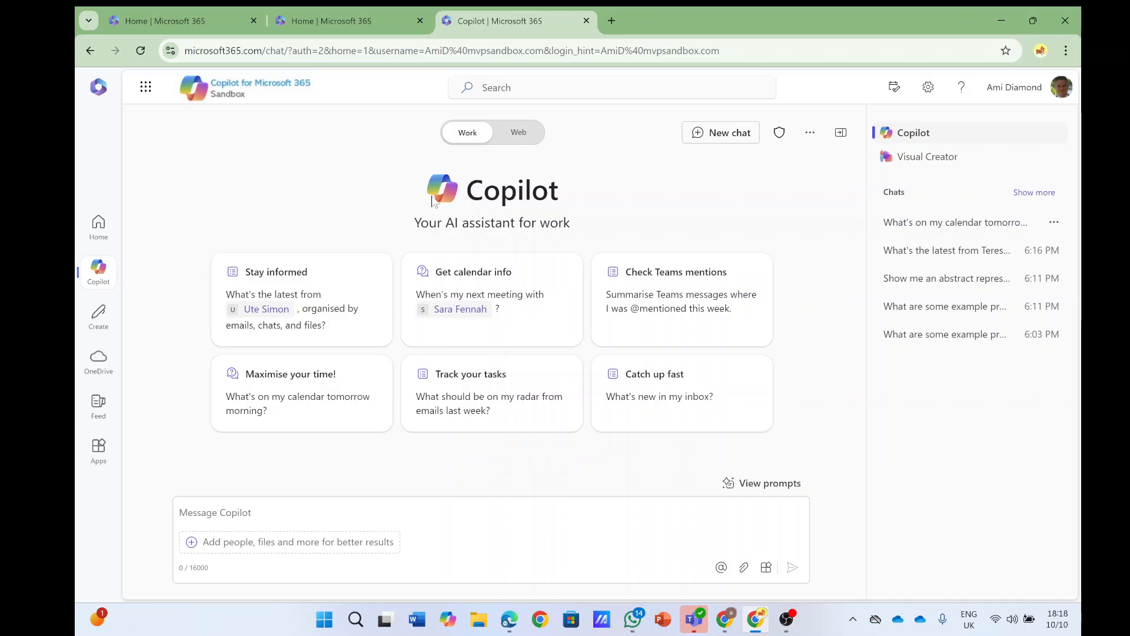
mouse_move(466, 140)
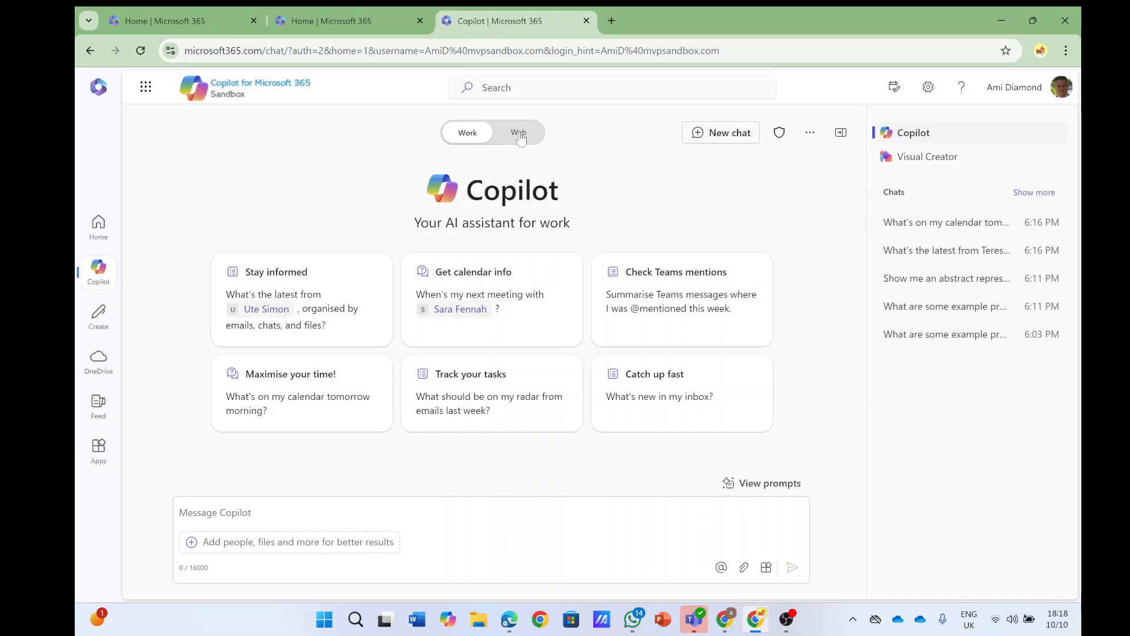
left_click(519, 132)
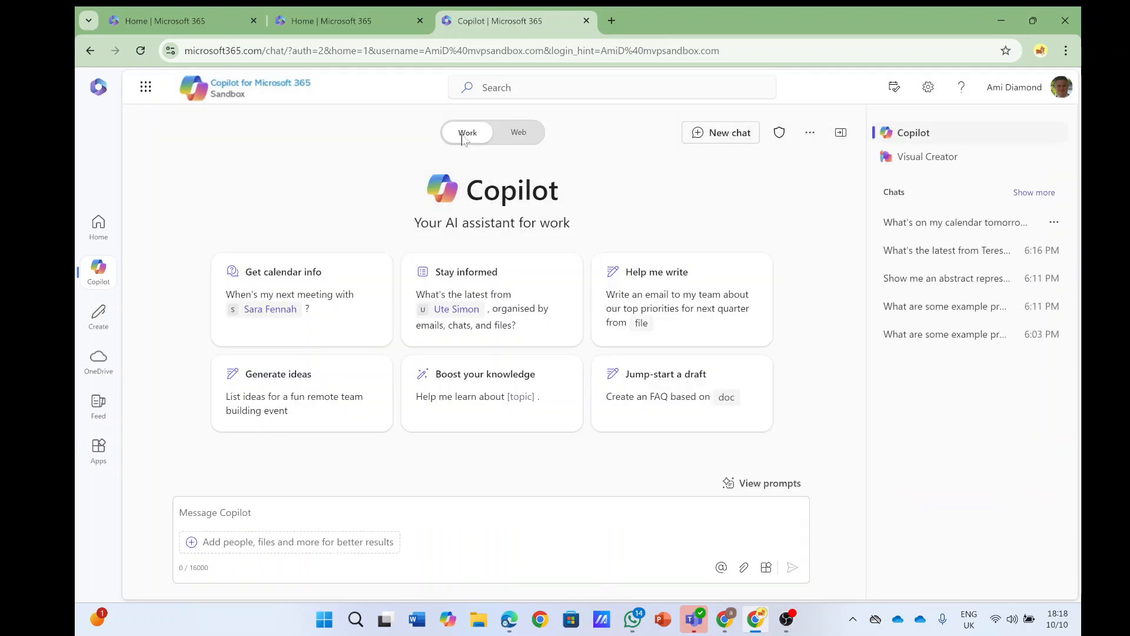
Send the 'Help me write' team priorities prompt with the Proseware Project Plan attached as reference
left_click(681, 296)
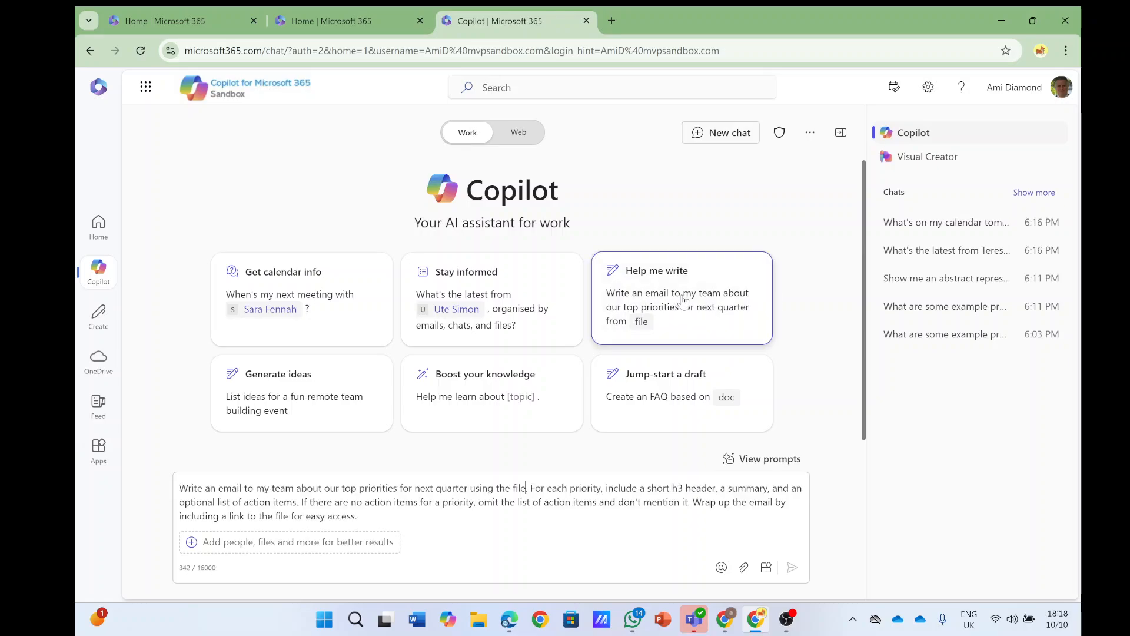
type("/")
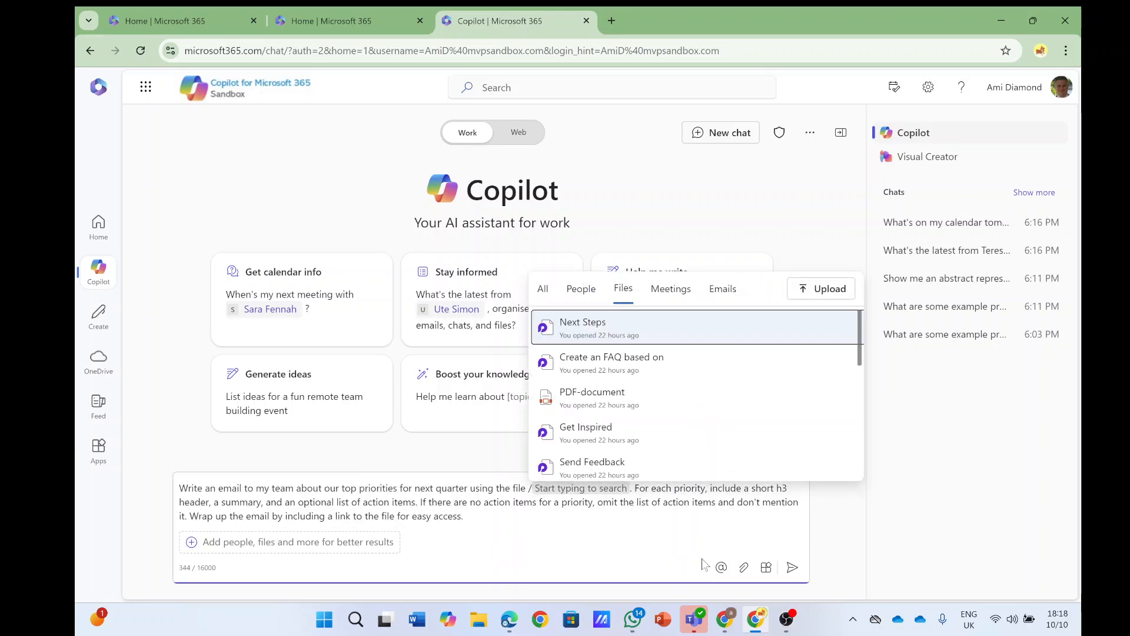
left_click(791, 567)
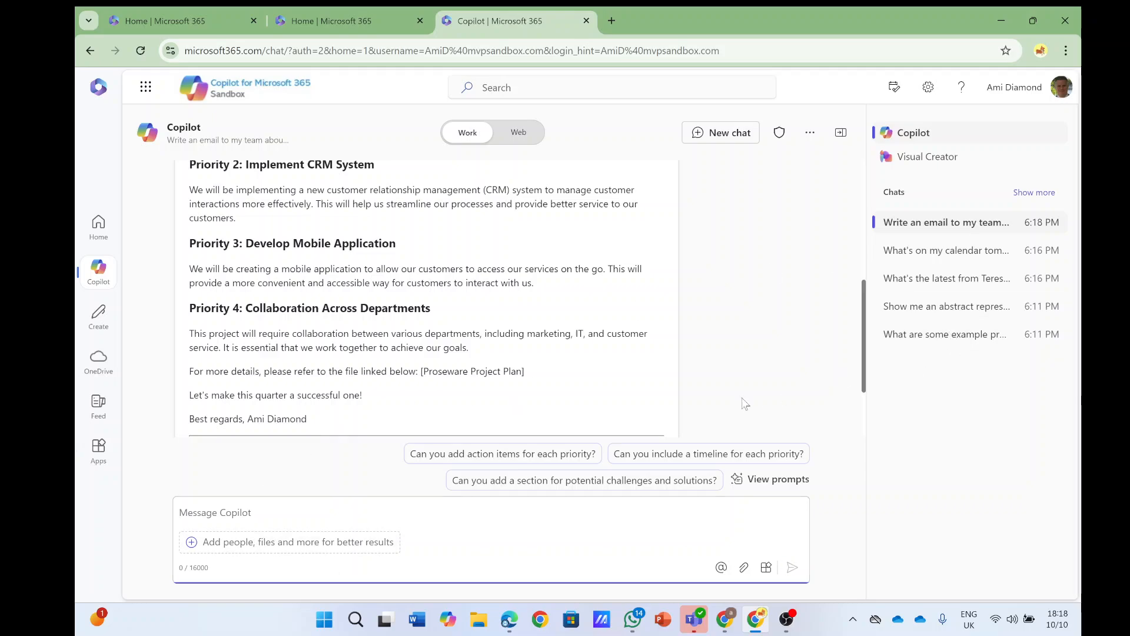
scroll("down", 3)
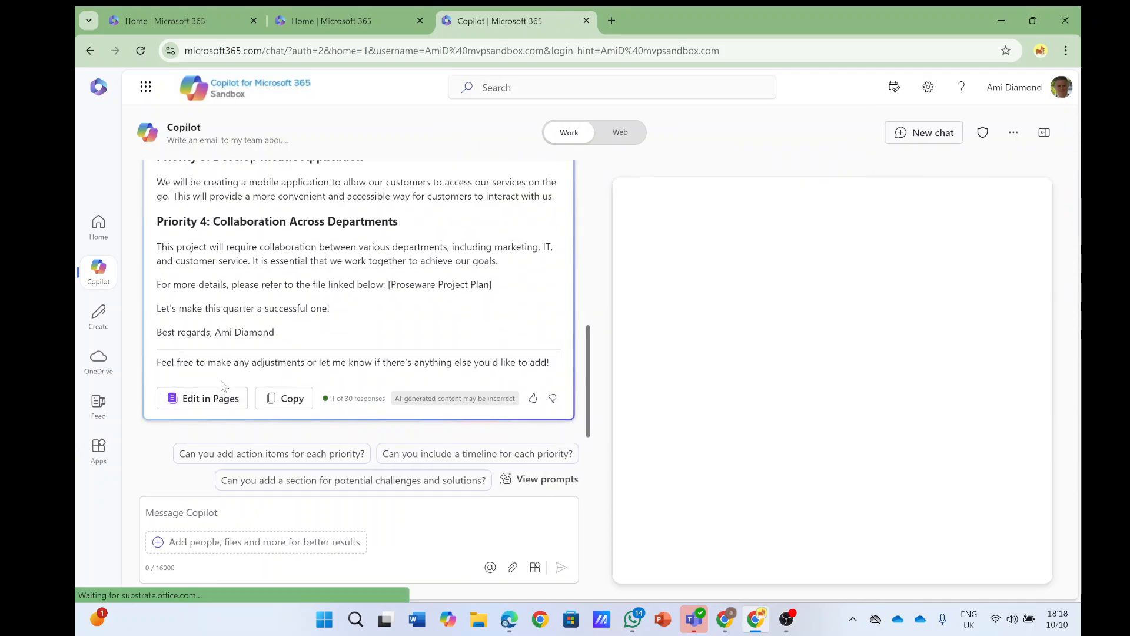
Move the email draft into an editable page and open that page in its own tab
left_click(203, 398)
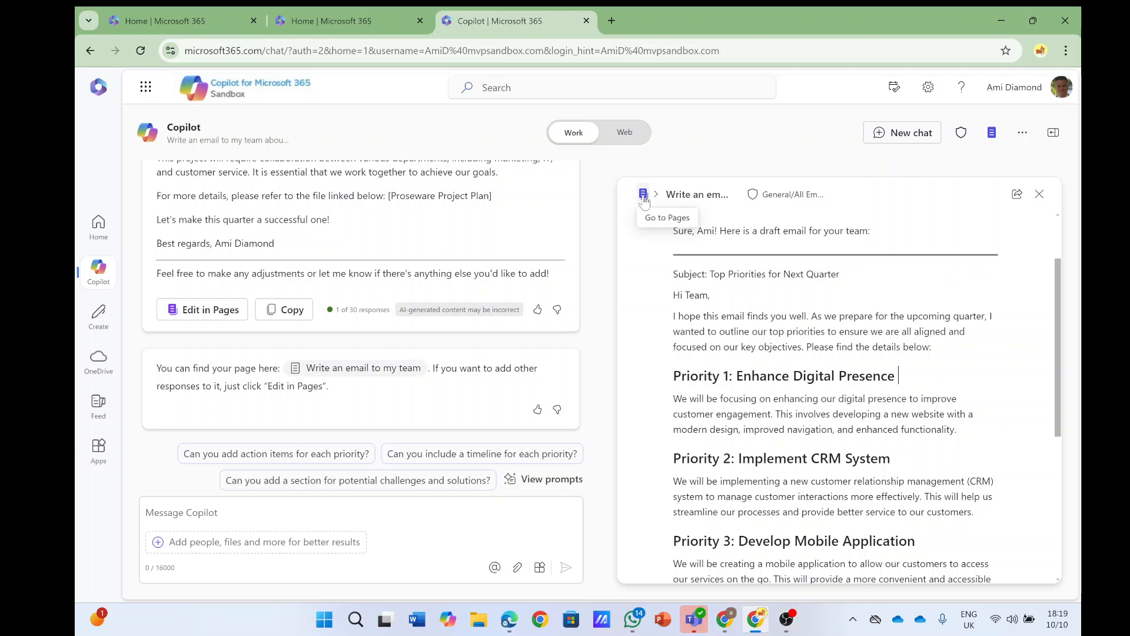
left_click(643, 195)
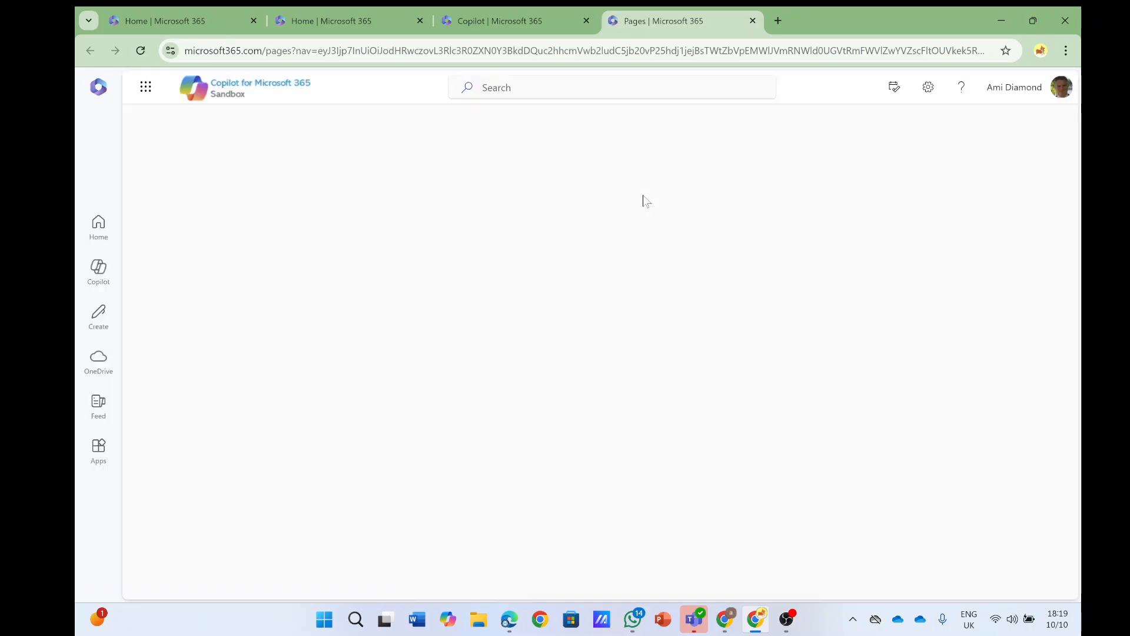
Return the new tab to the Microsoft 365 home page
left_click(98, 226)
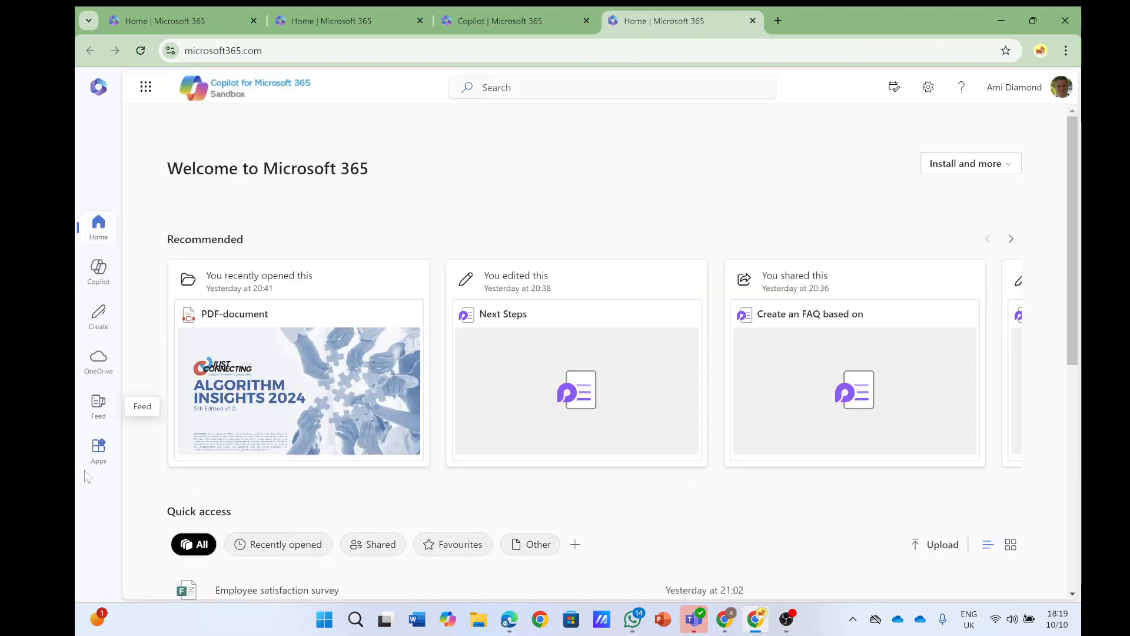
mouse_move(104, 490)
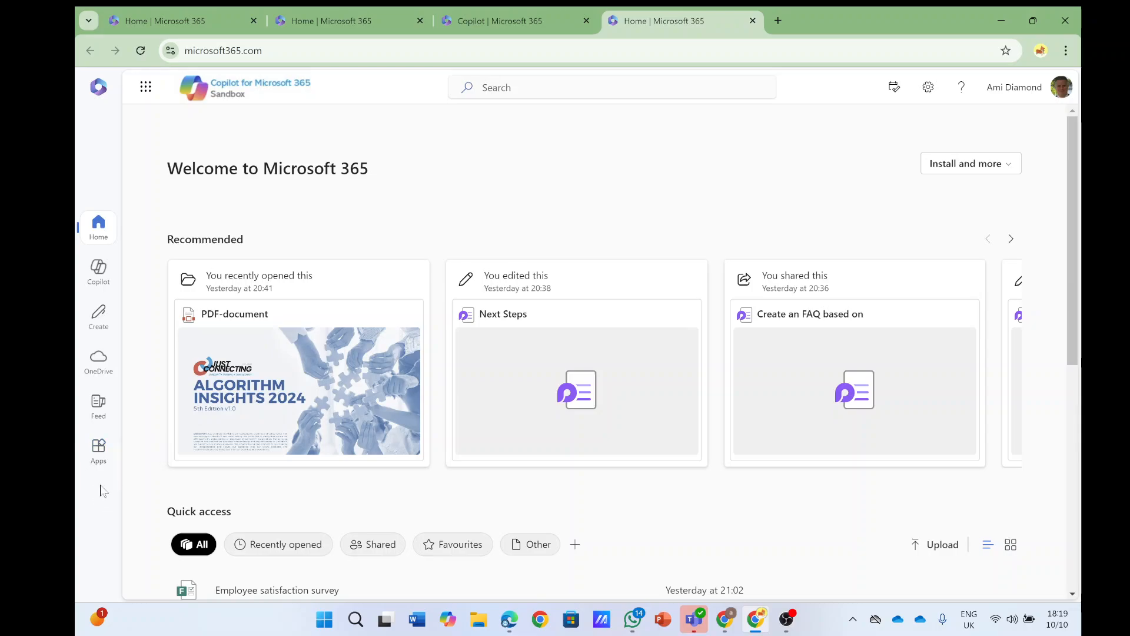
mouse_move(290, 509)
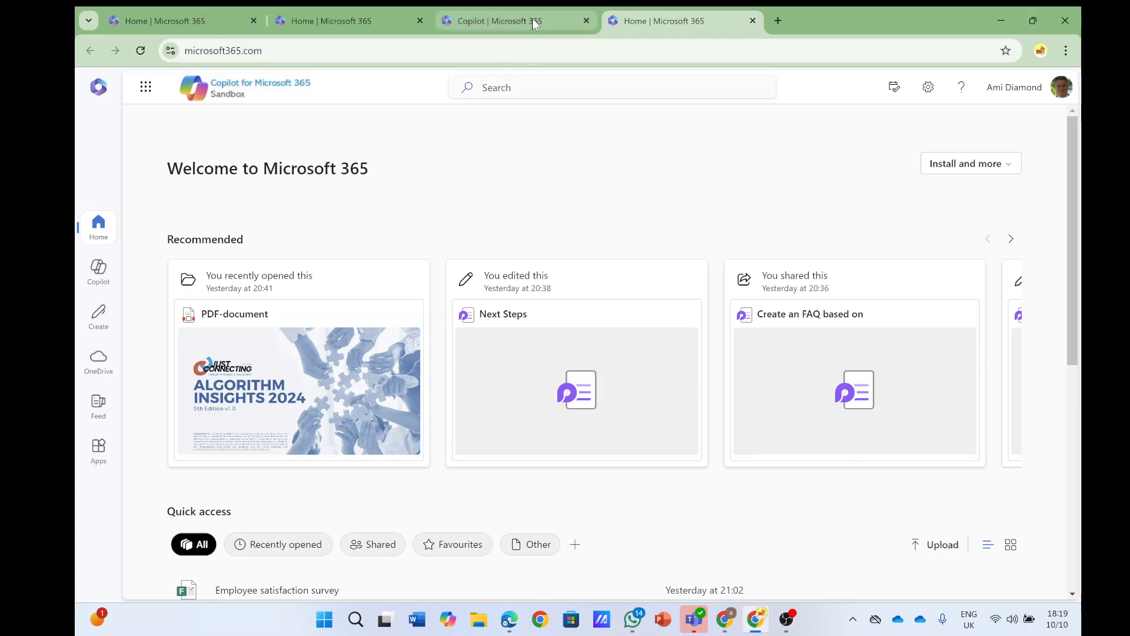
Create a view-only page link for the email draft page and copy it
left_click(505, 20)
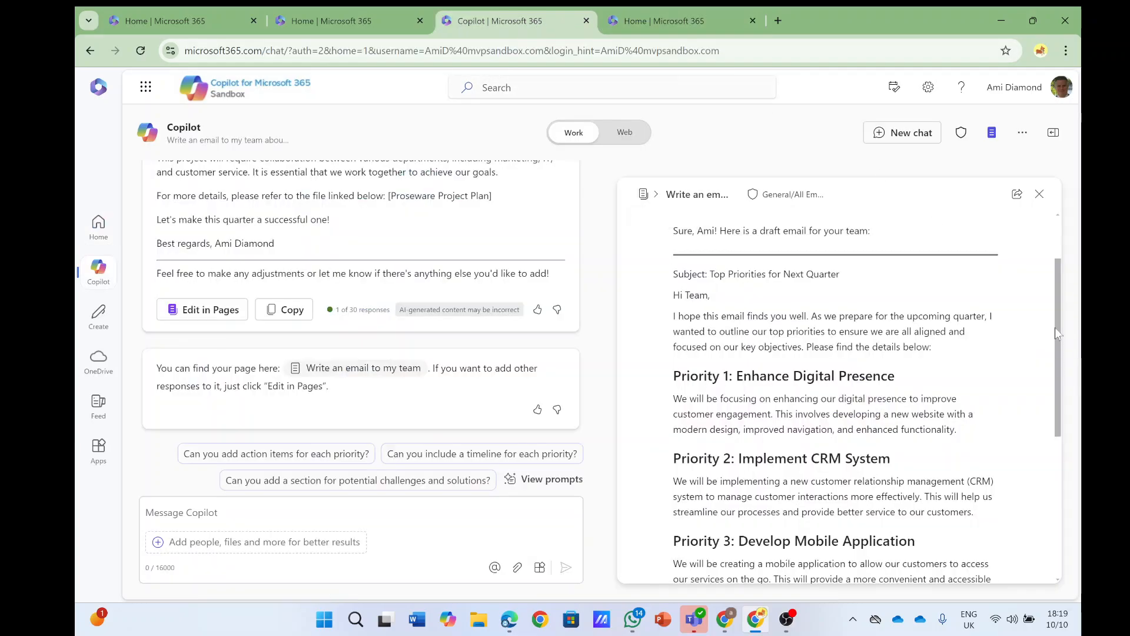
scroll("down", 3)
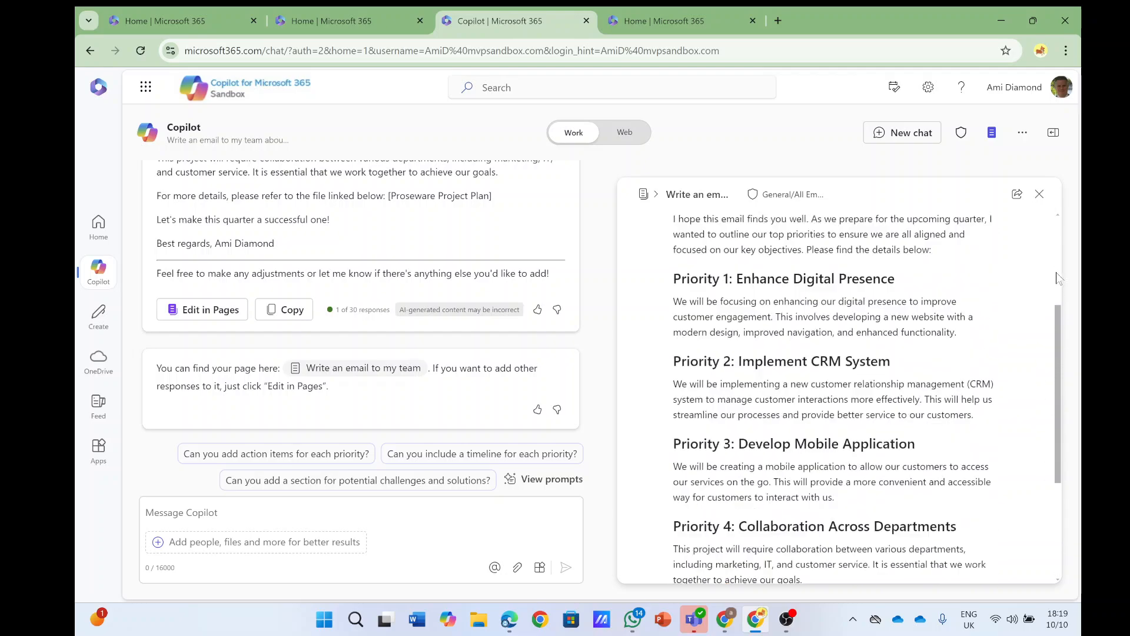
left_click(1016, 195)
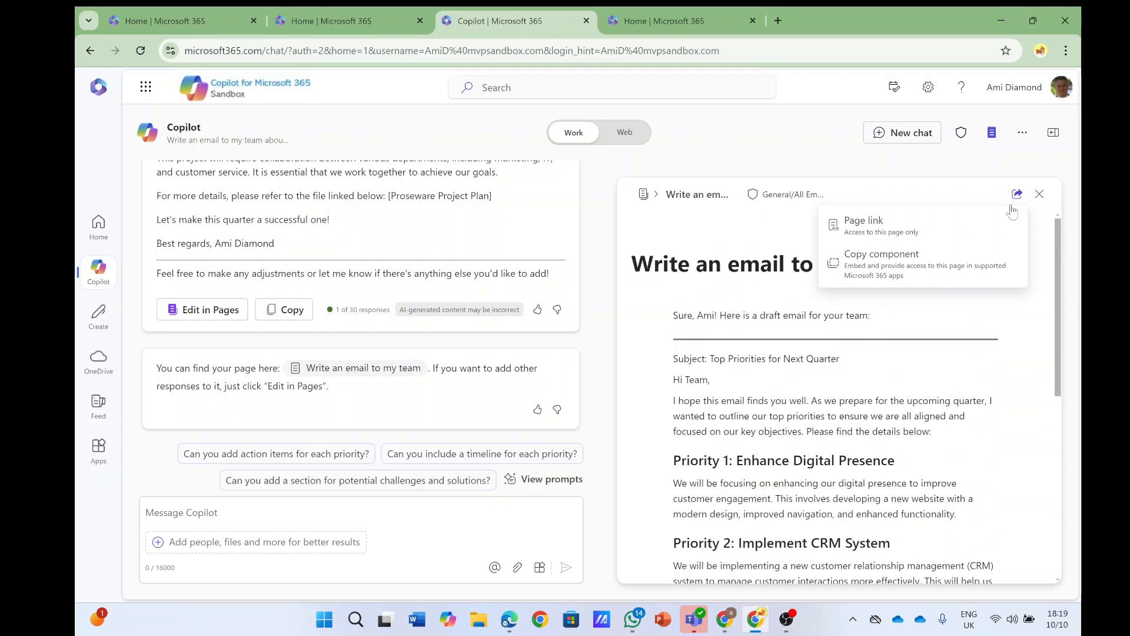
mouse_move(870, 226)
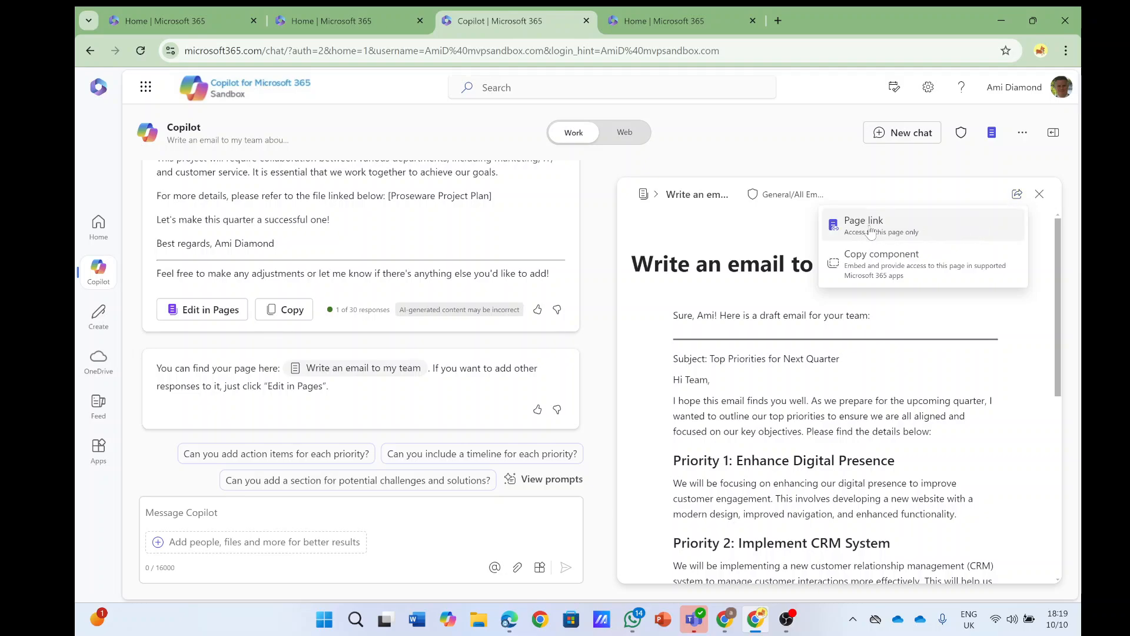
left_click(863, 224)
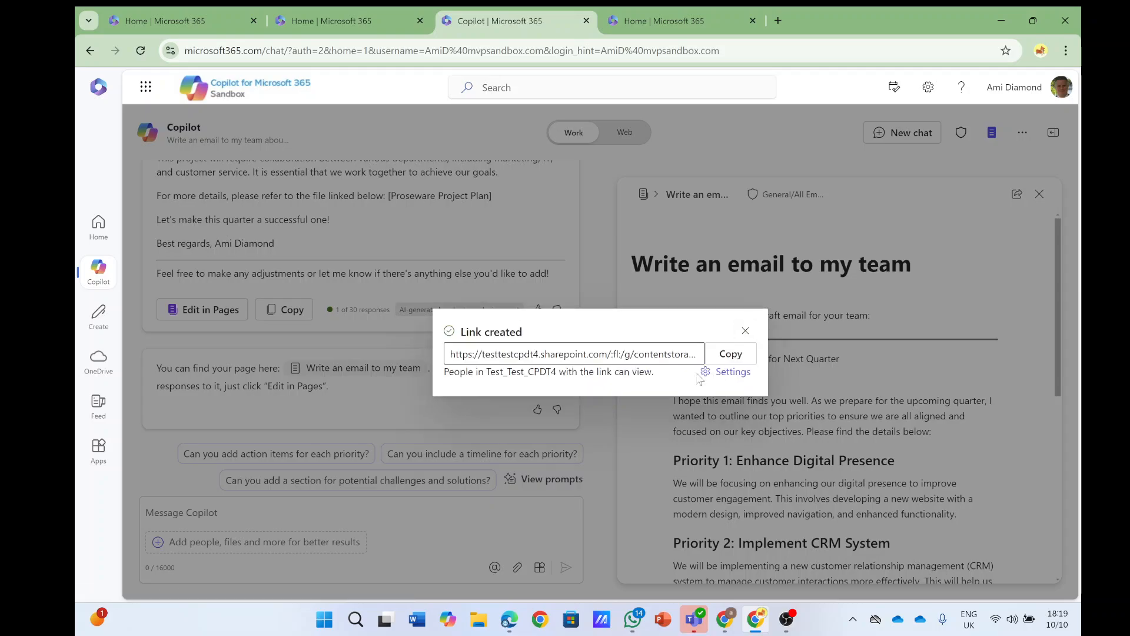
left_click(730, 355)
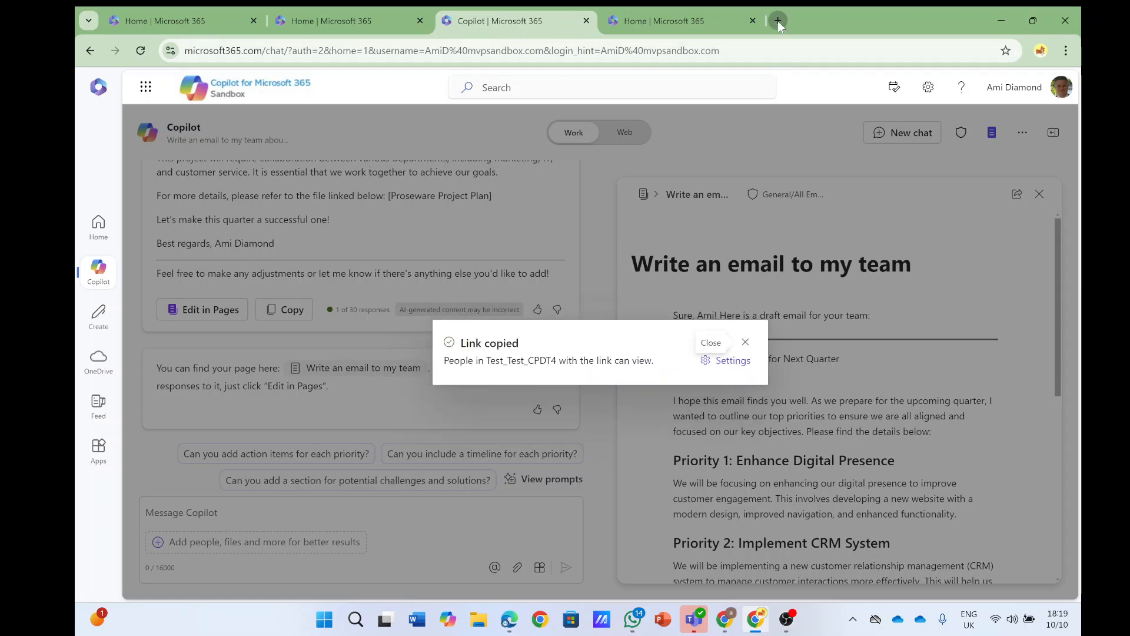
Paste the copied link in a new tab to load the page in Loop, then go back to Copilot
left_click(777, 20)
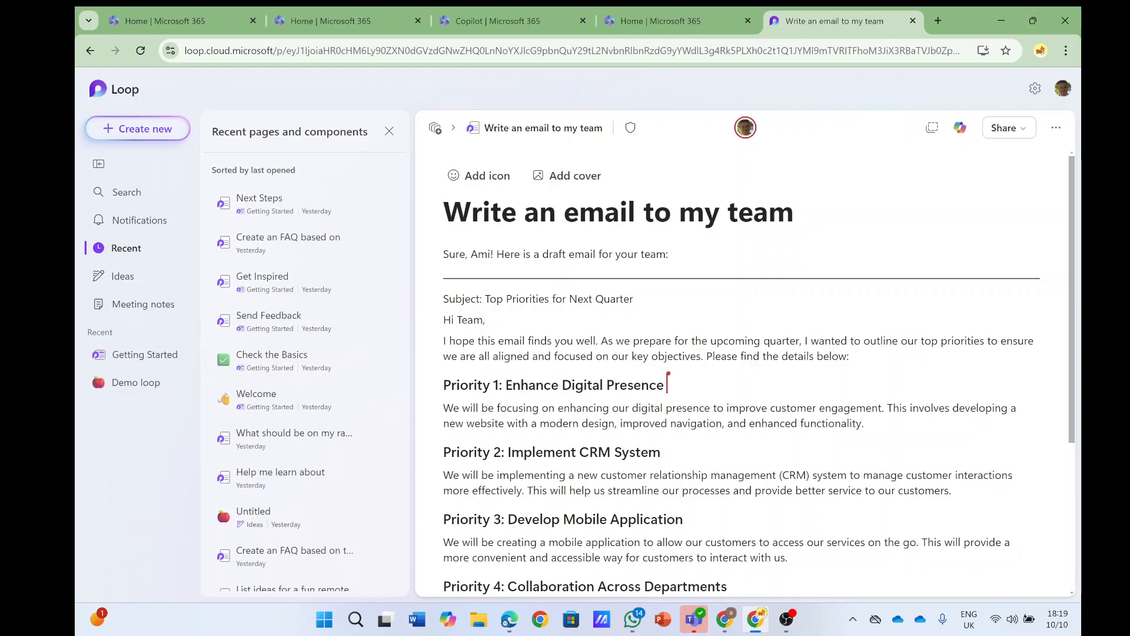
left_click(1005, 127)
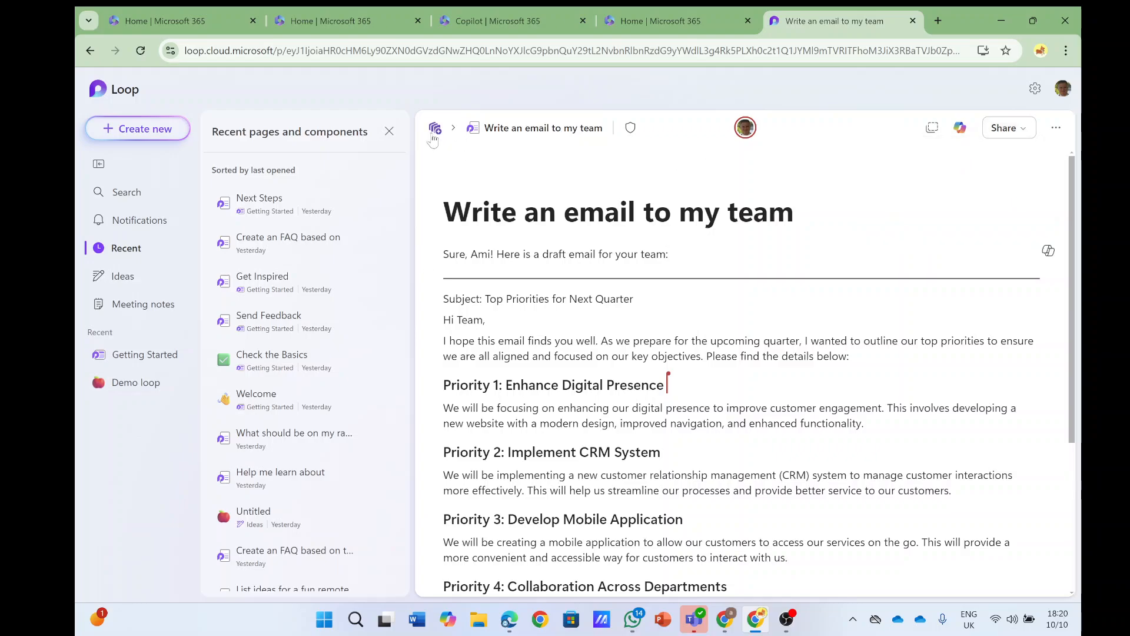
mouse_move(434, 128)
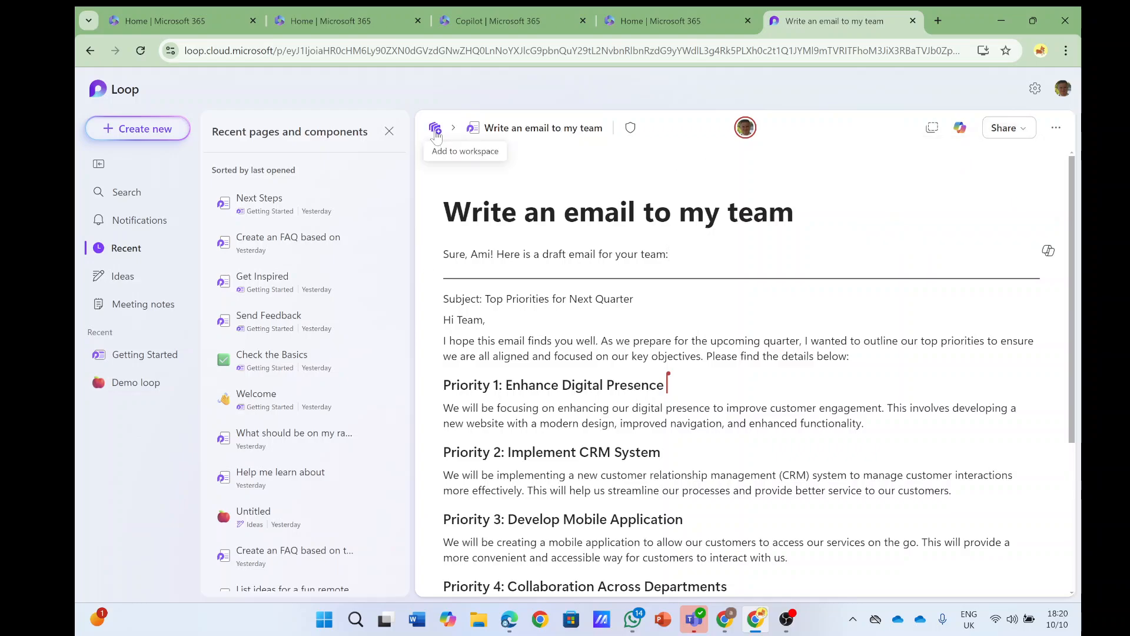
mouse_move(931, 127)
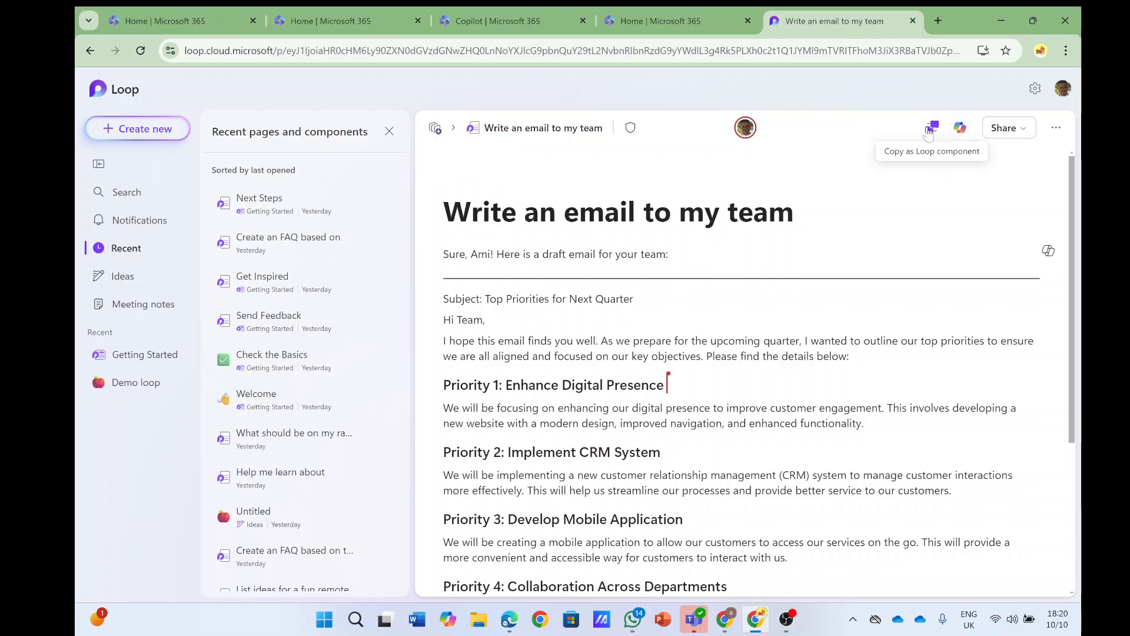
left_click(663, 20)
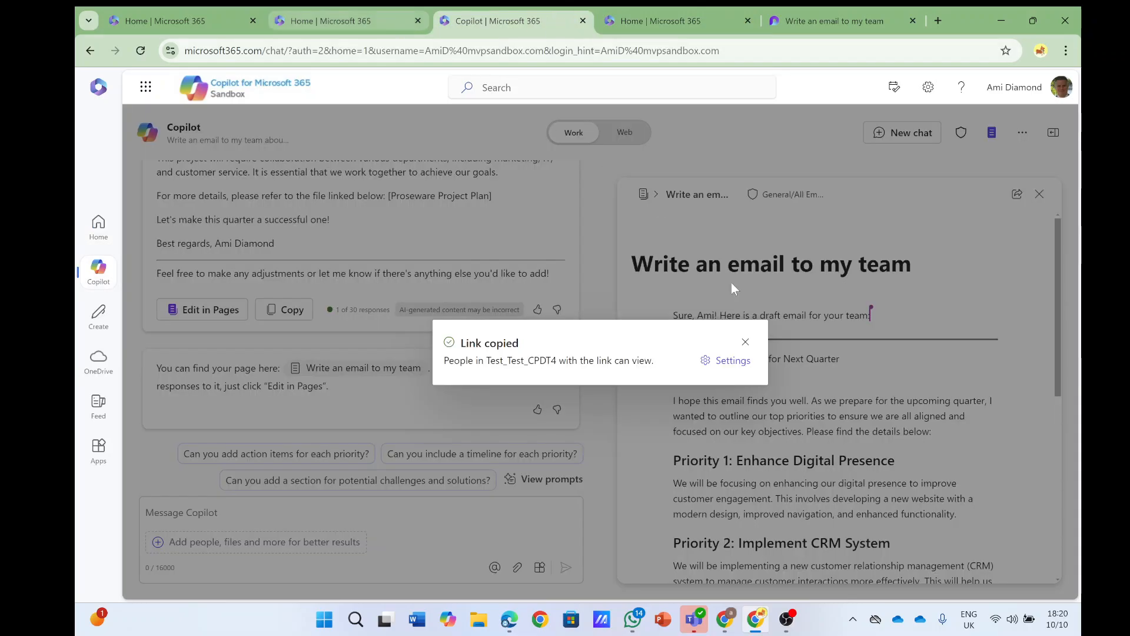
Create a second view link for the draft page and copy it
left_click(1018, 194)
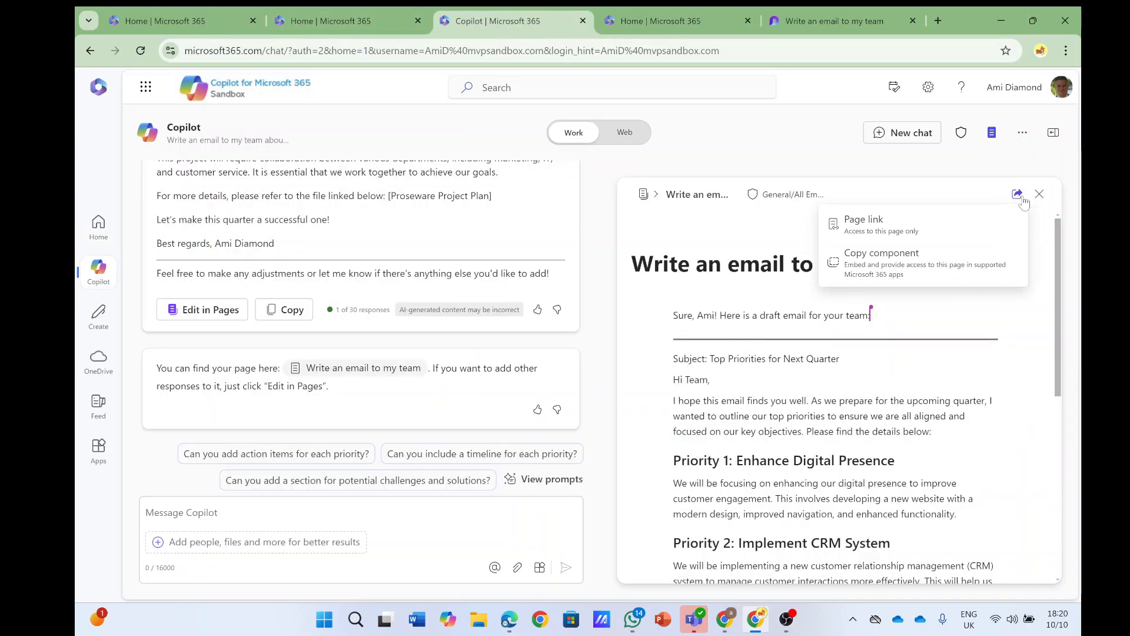
left_click(863, 224)
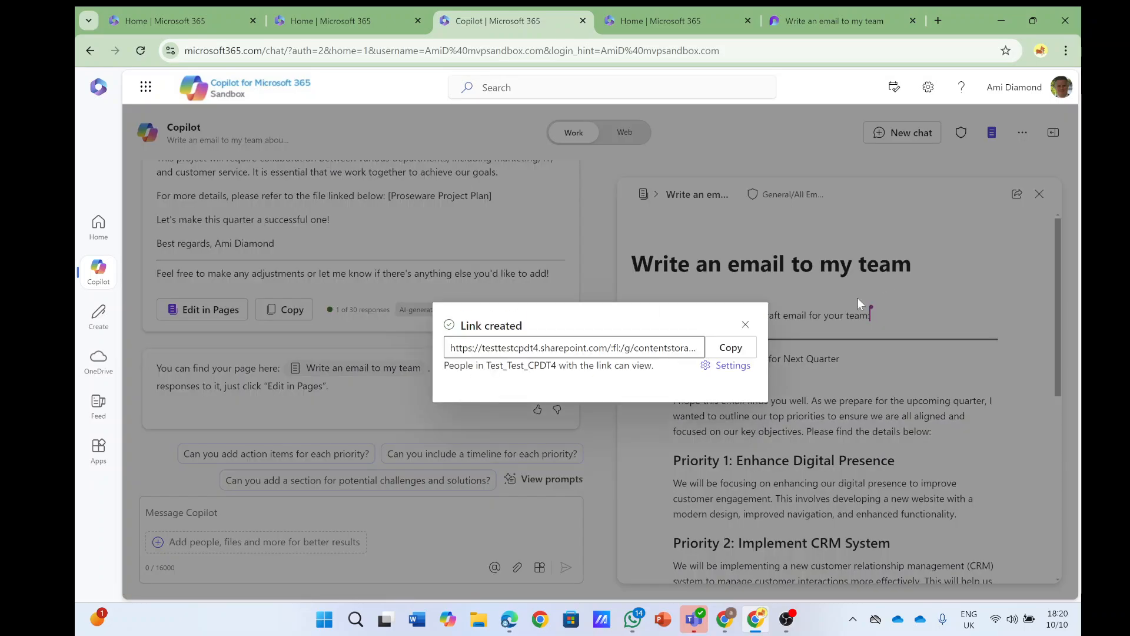
left_click(730, 346)
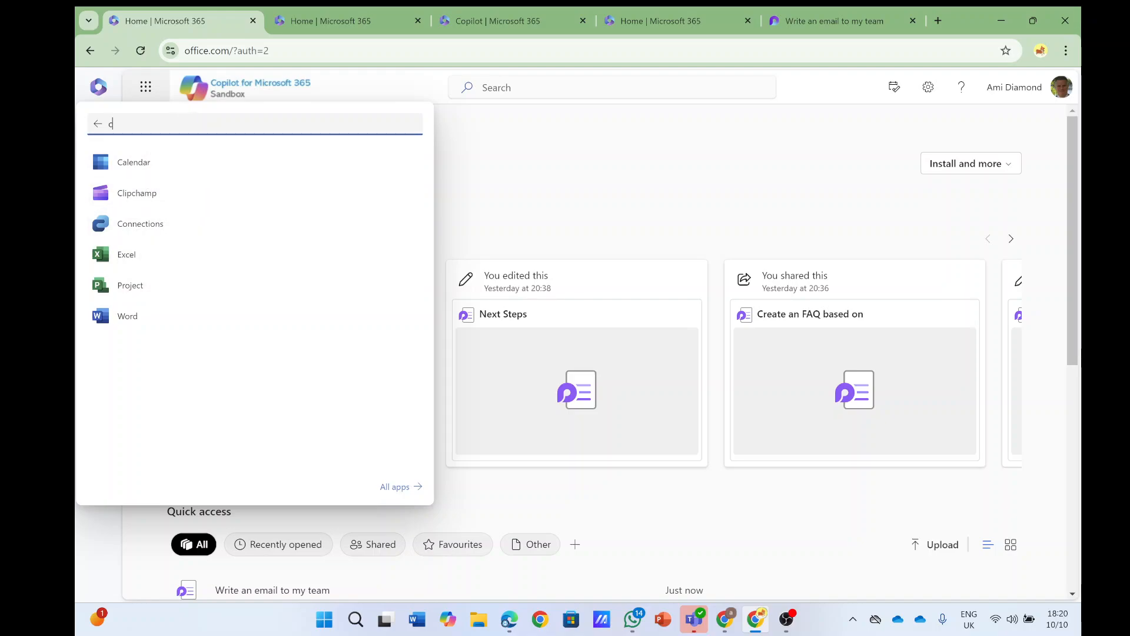
Find Outlook via 'ou', start a new email draft, then return to Microsoft 365 home
type("ou")
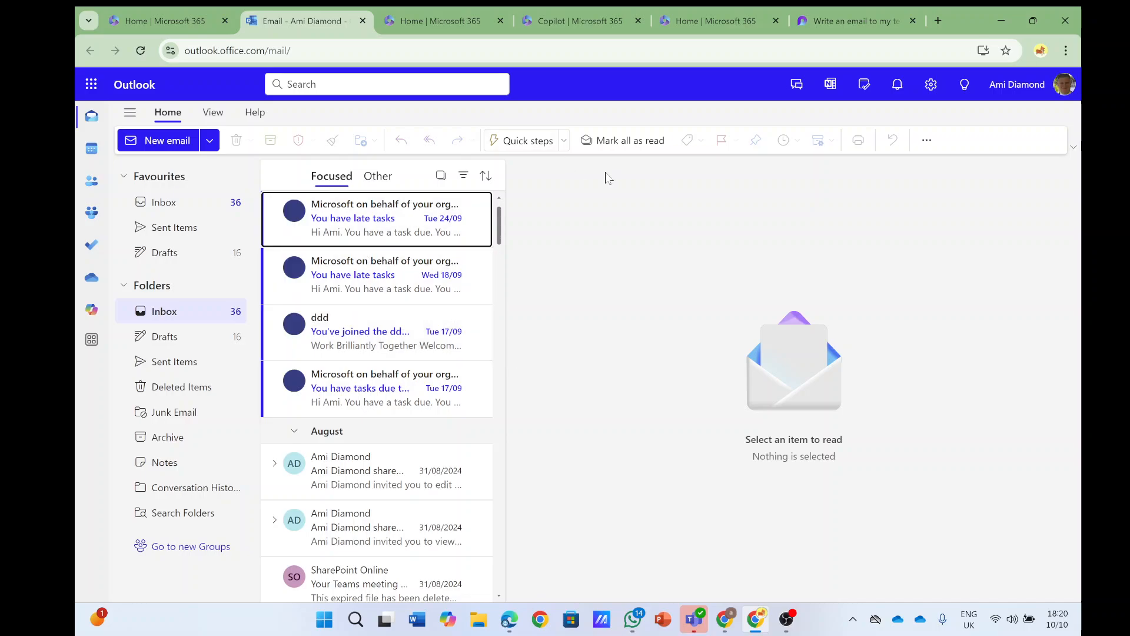
left_click(158, 140)
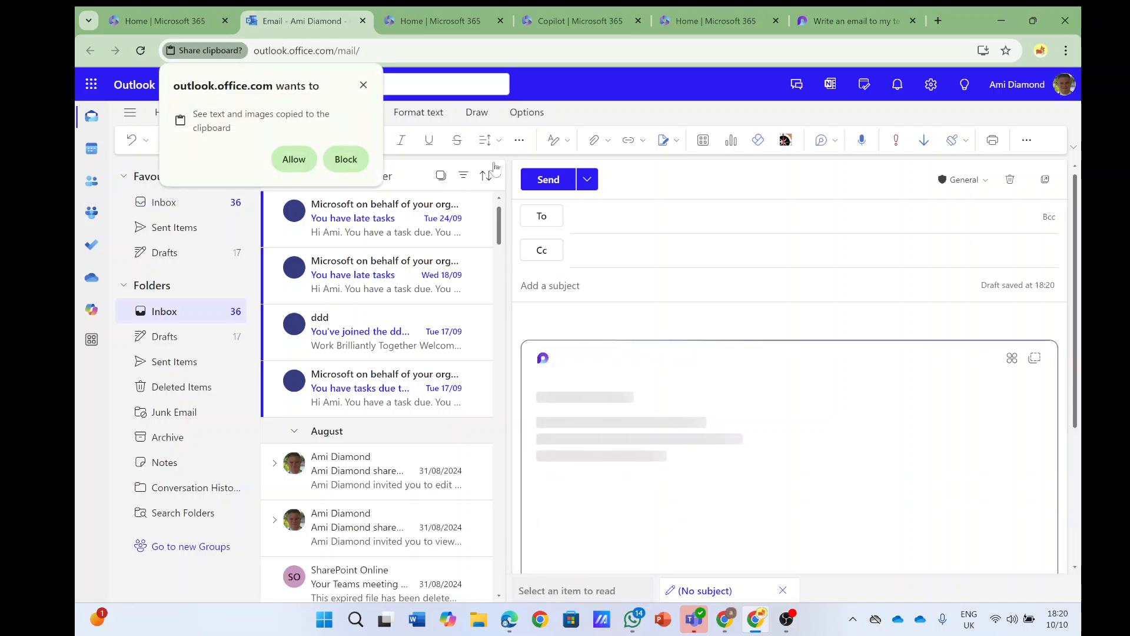
left_click(345, 159)
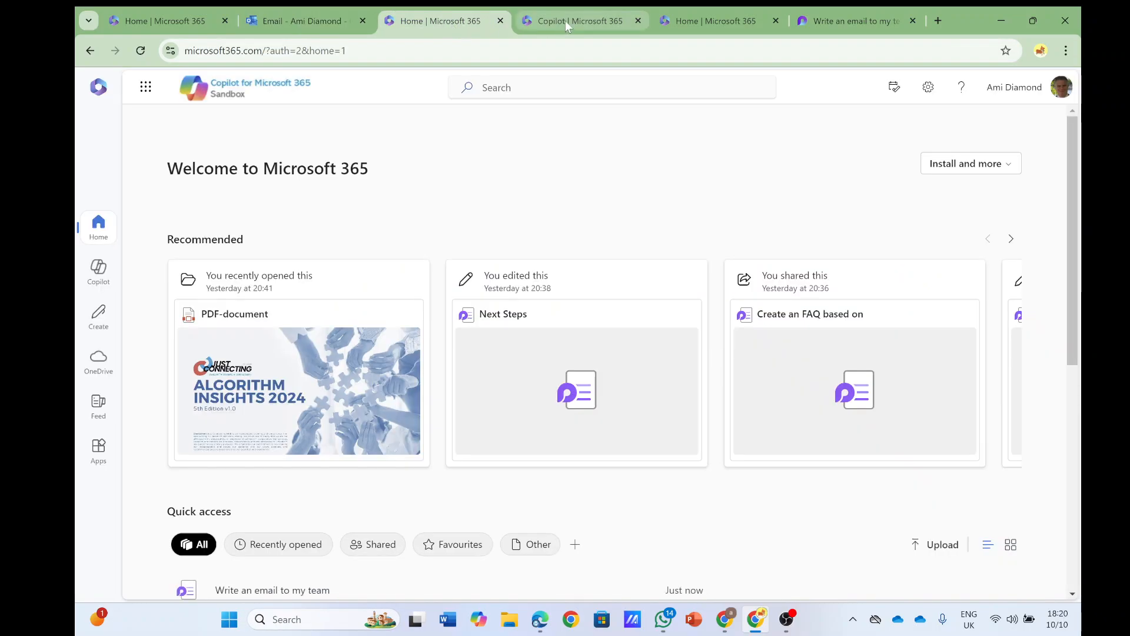
Add the 'Write an email to my team' Loop page to the Demo loop workspace
left_click(855, 20)
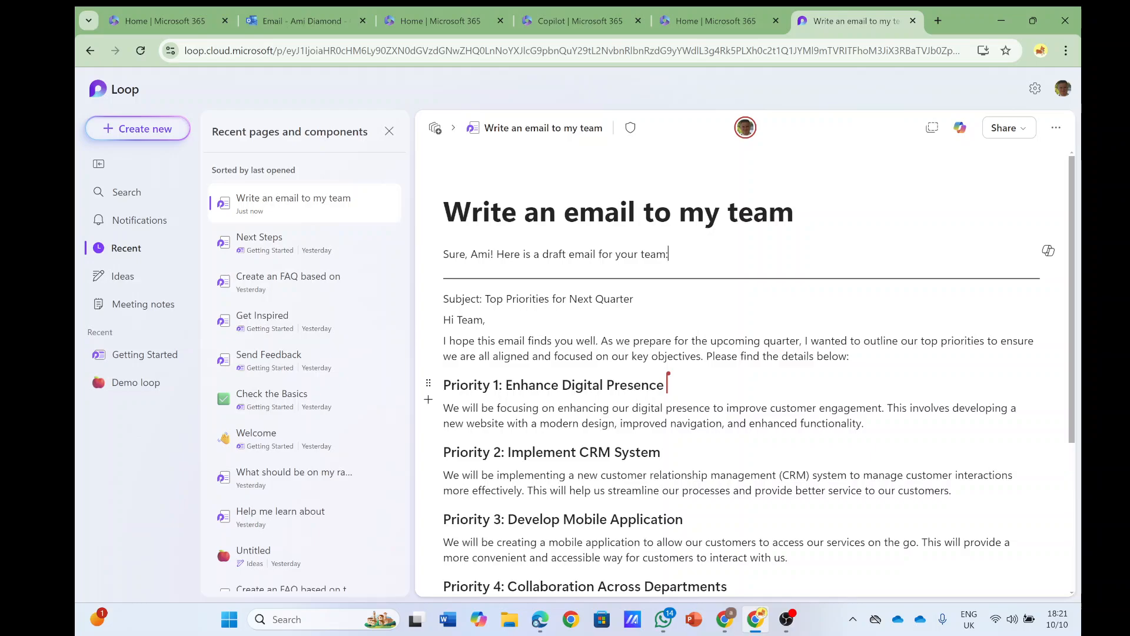
mouse_move(808, 27)
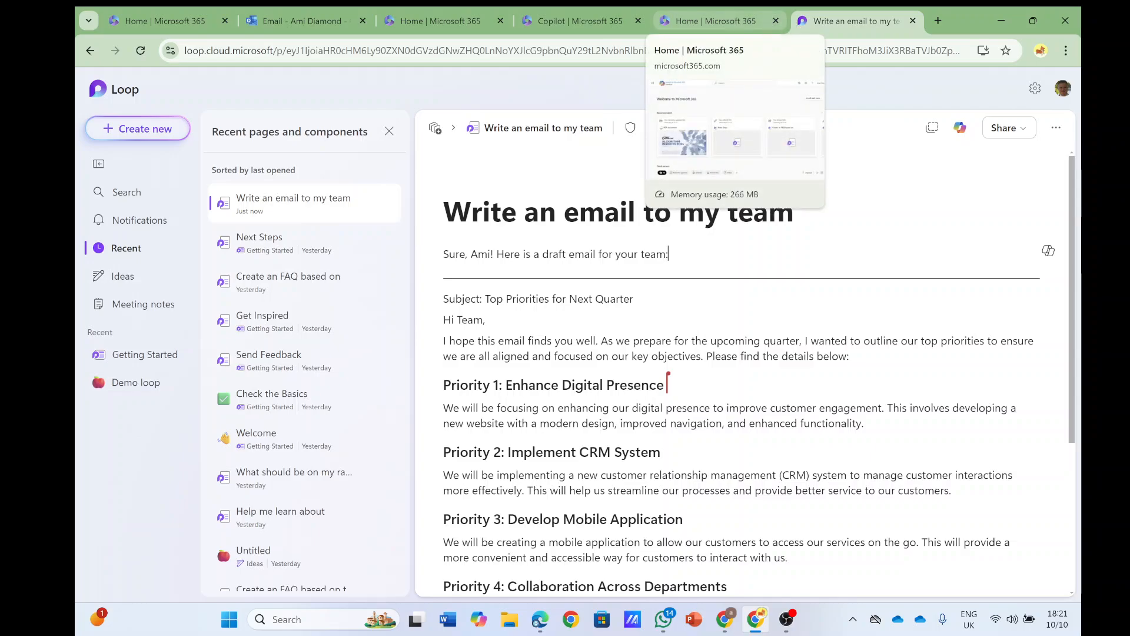
mouse_move(434, 127)
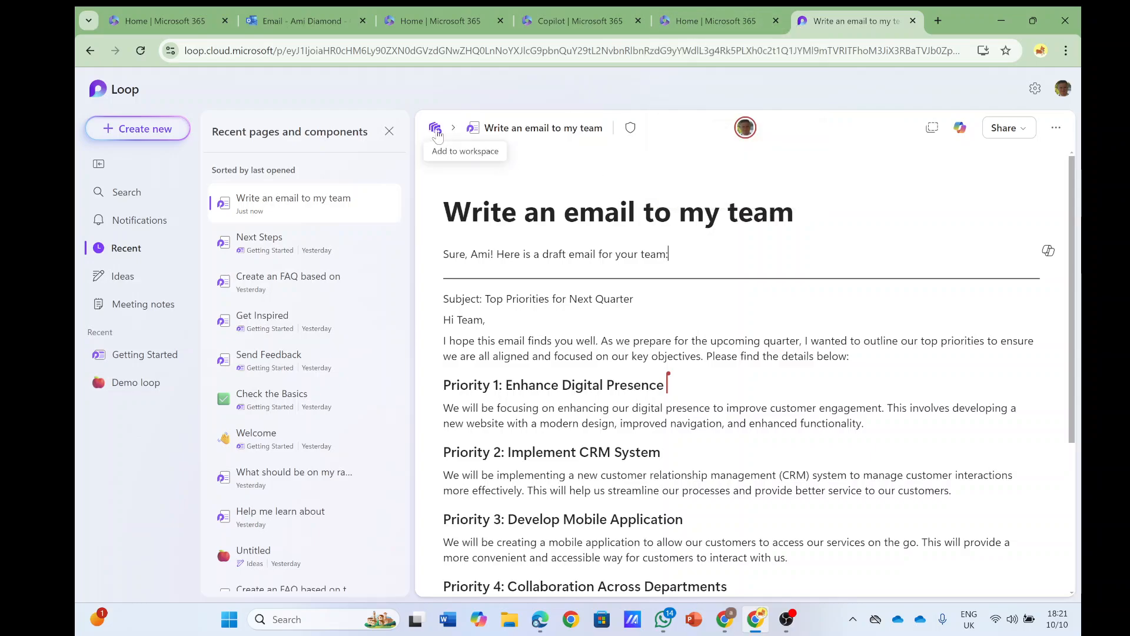
left_click(434, 127)
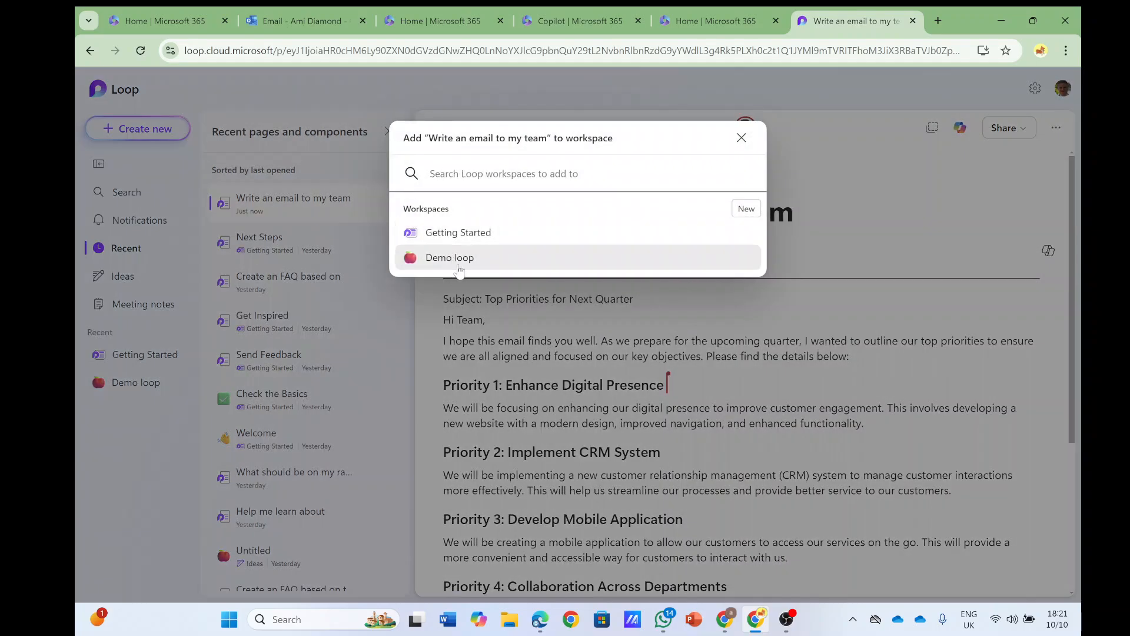
mouse_move(468, 261)
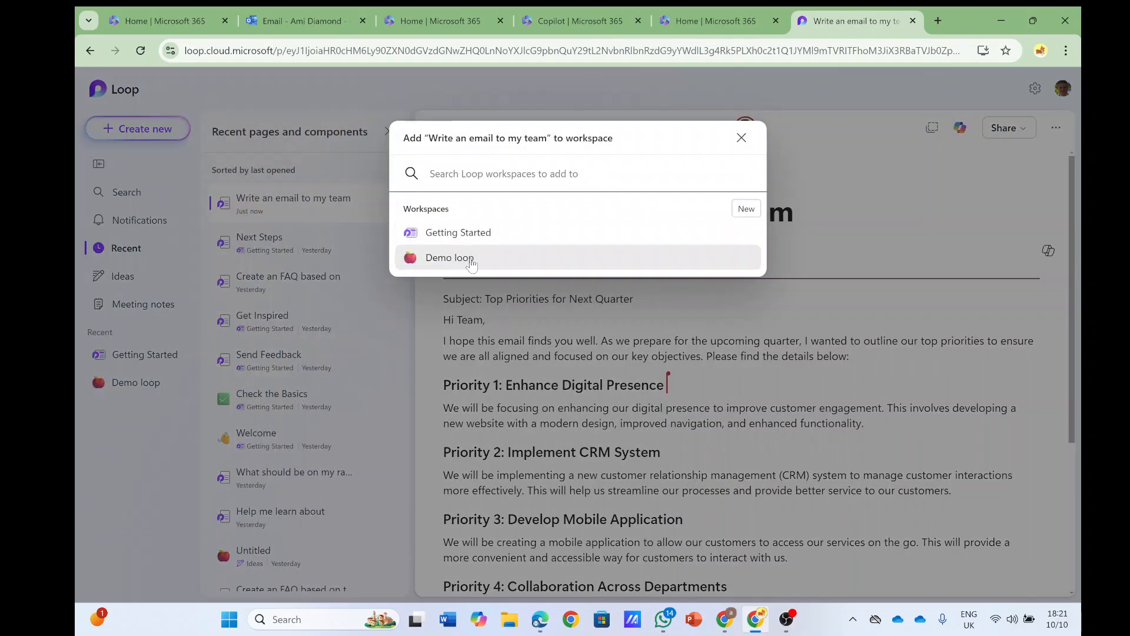
left_click(449, 258)
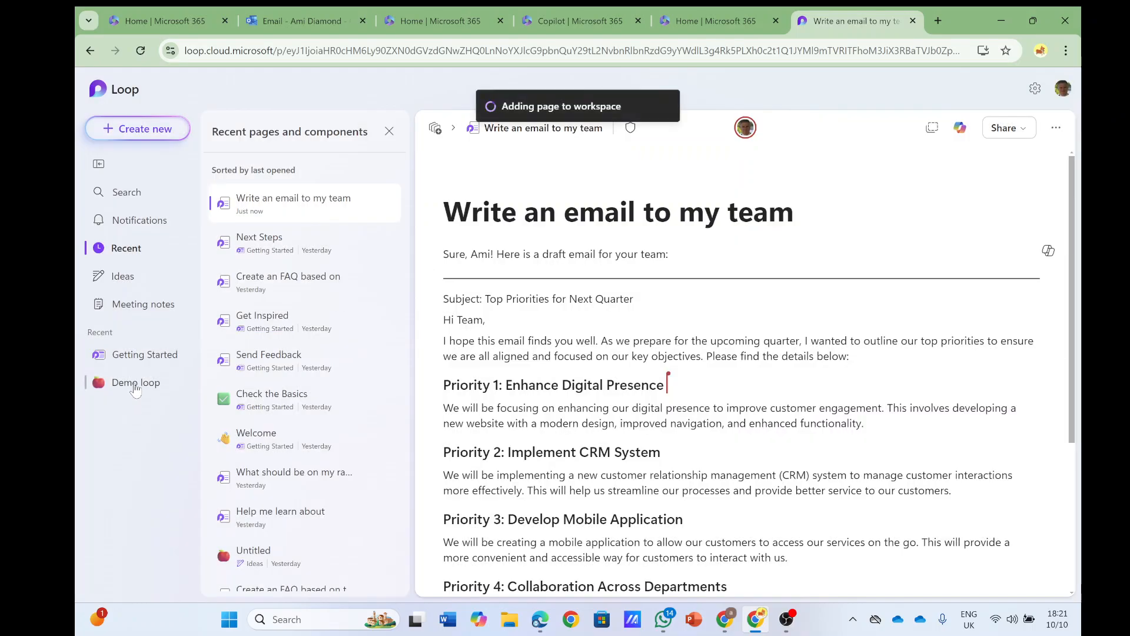
left_click(135, 381)
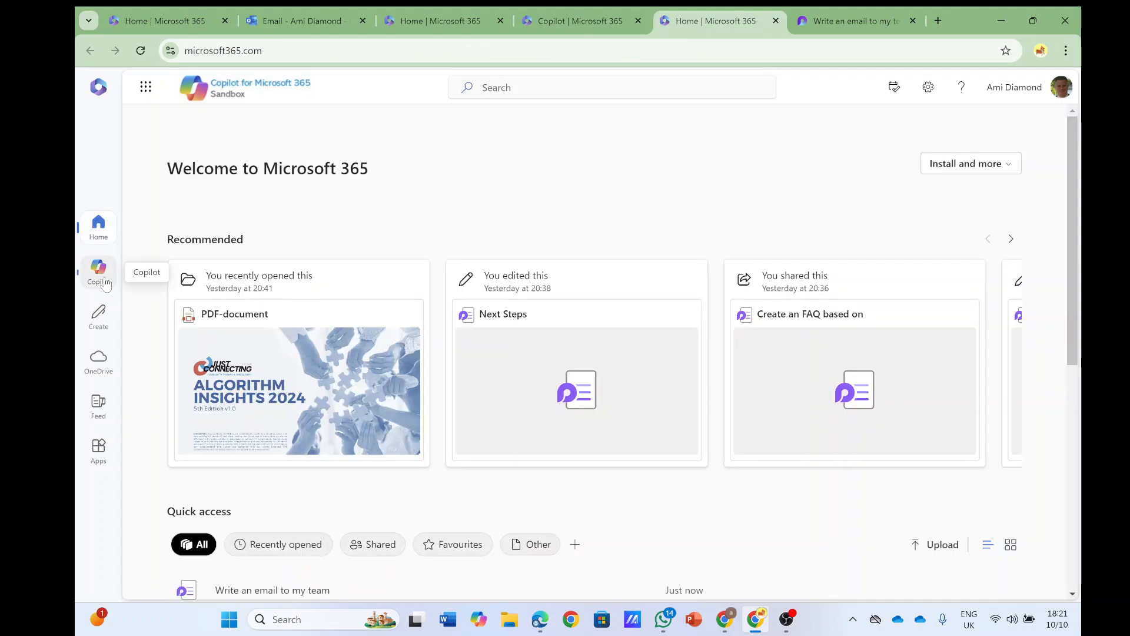
Ask Visual Creator to 'Generate ideas' and receive five example image prompts
left_click(98, 271)
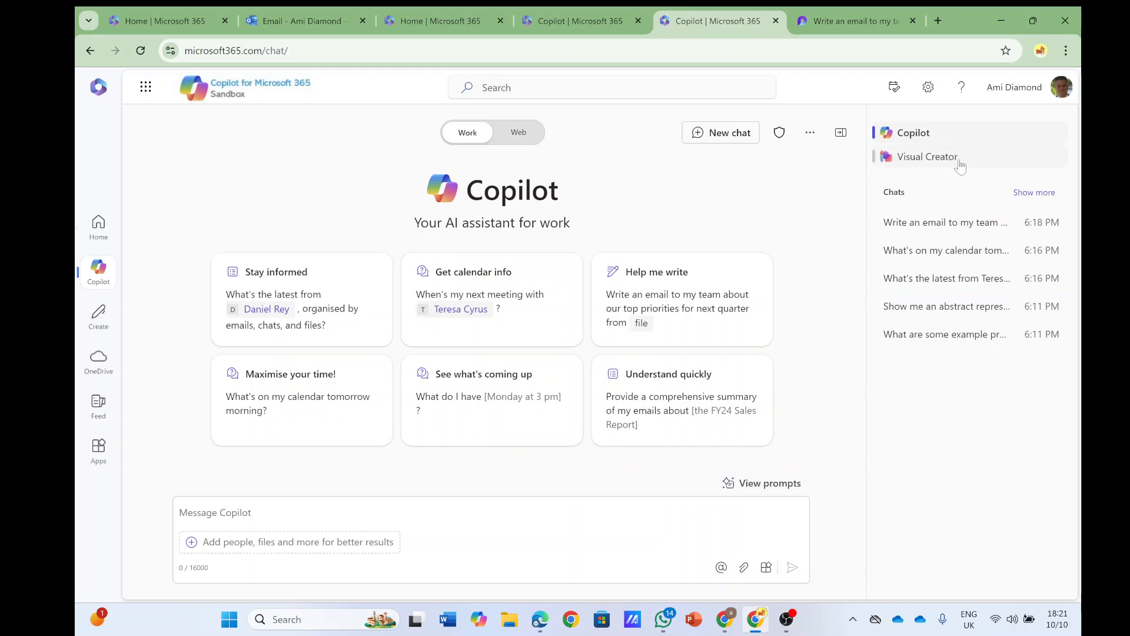
left_click(927, 157)
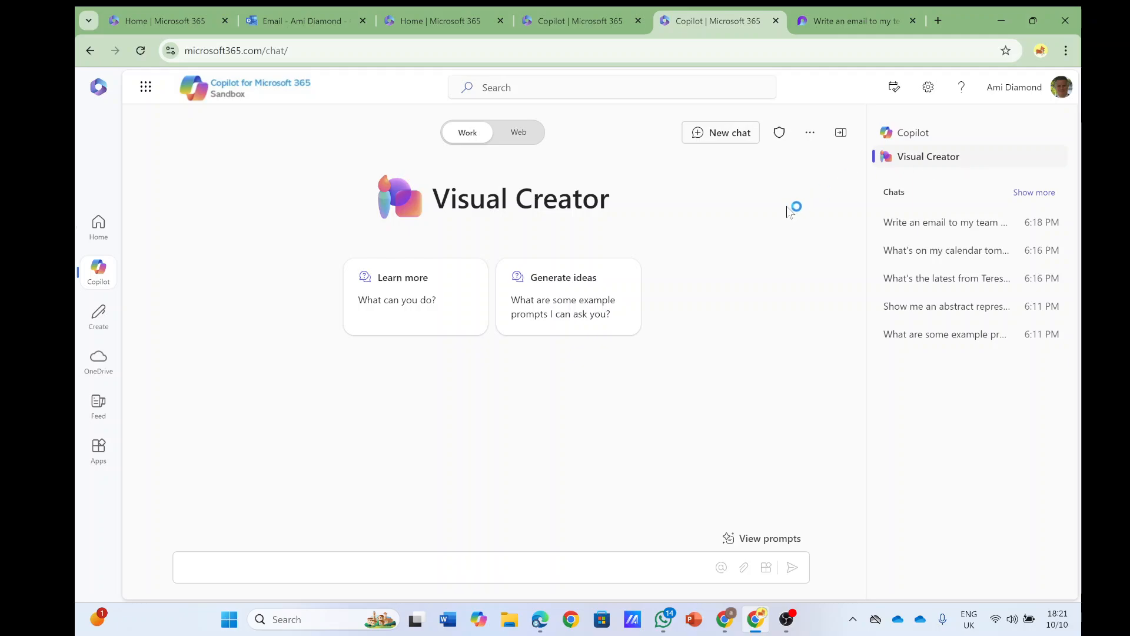
left_click(563, 295)
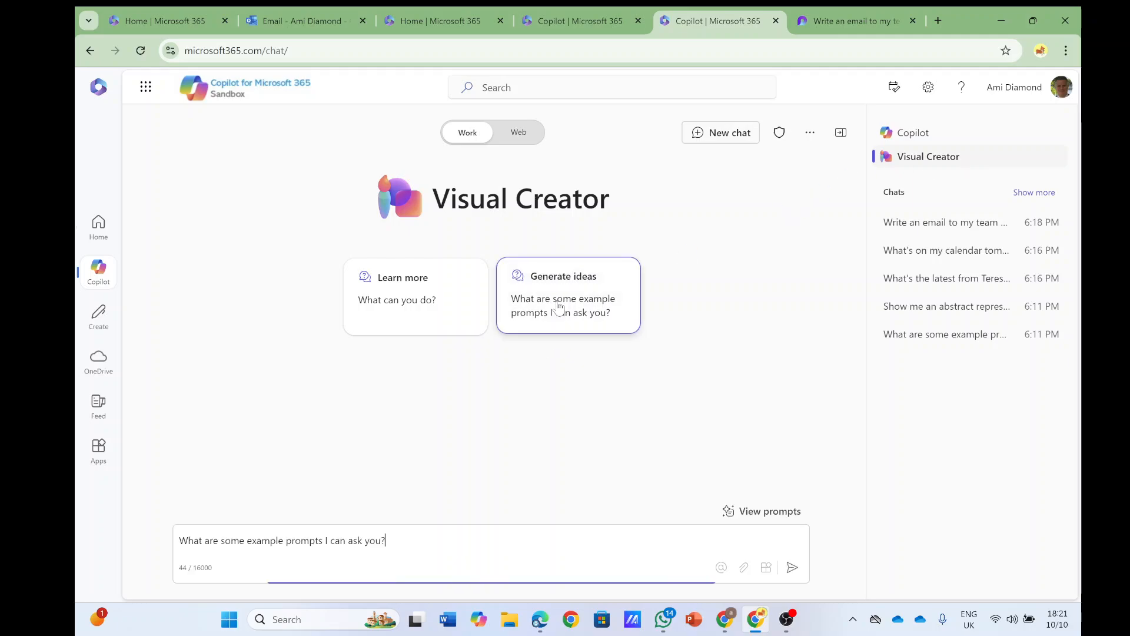
left_click(791, 568)
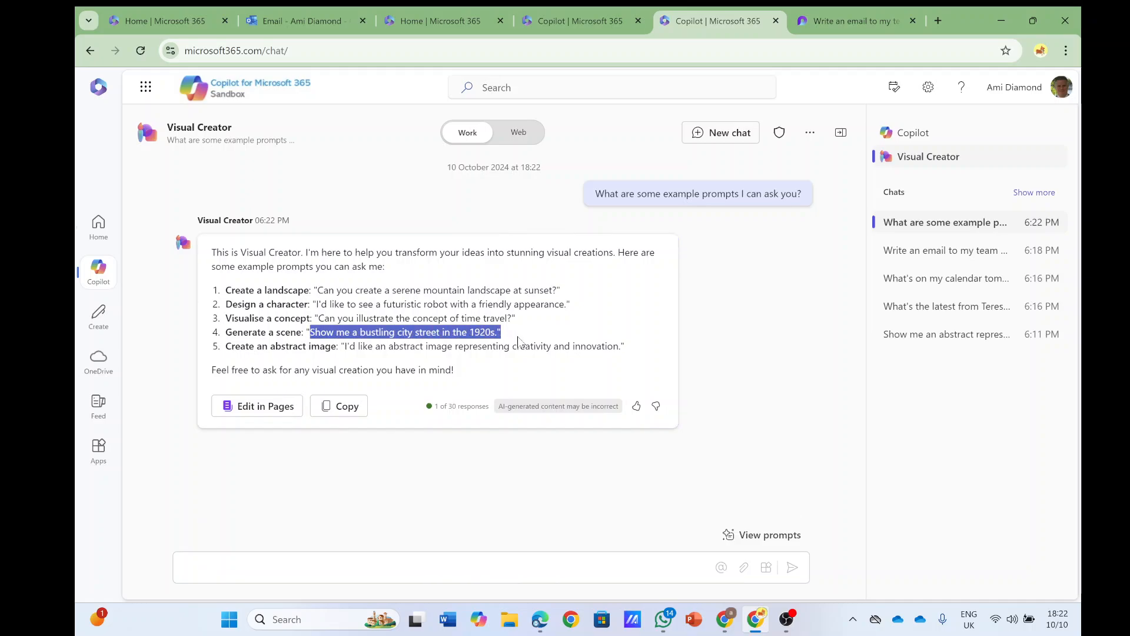
Have Visual Creator draw a bustling 1920s city street, then 'a man in the beach'
left_click(494, 567)
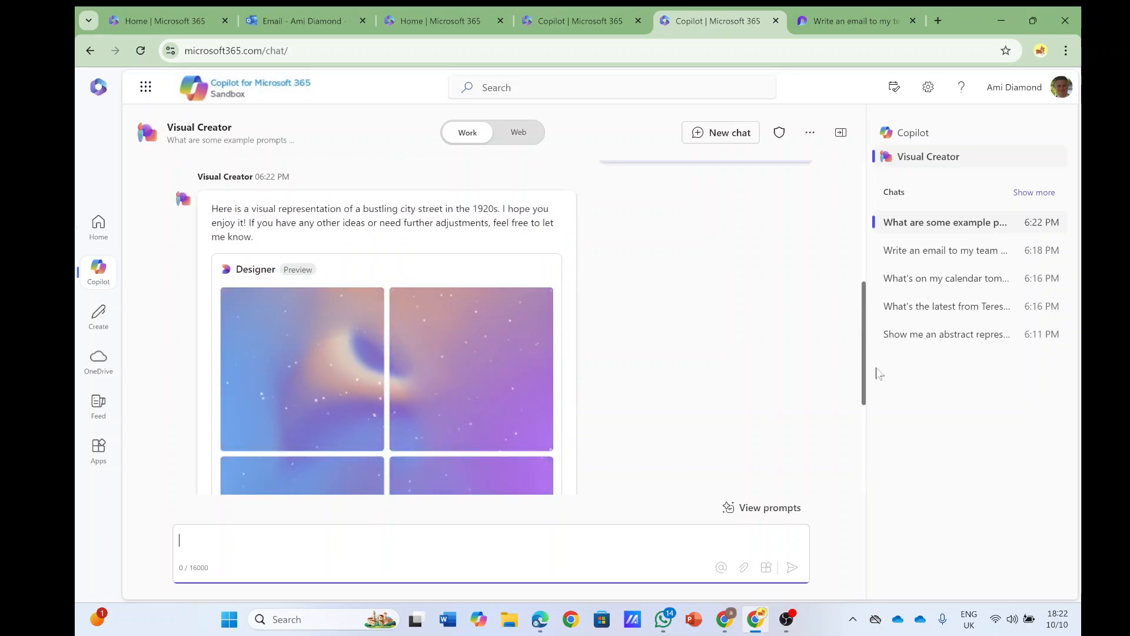
scroll("down", 3)
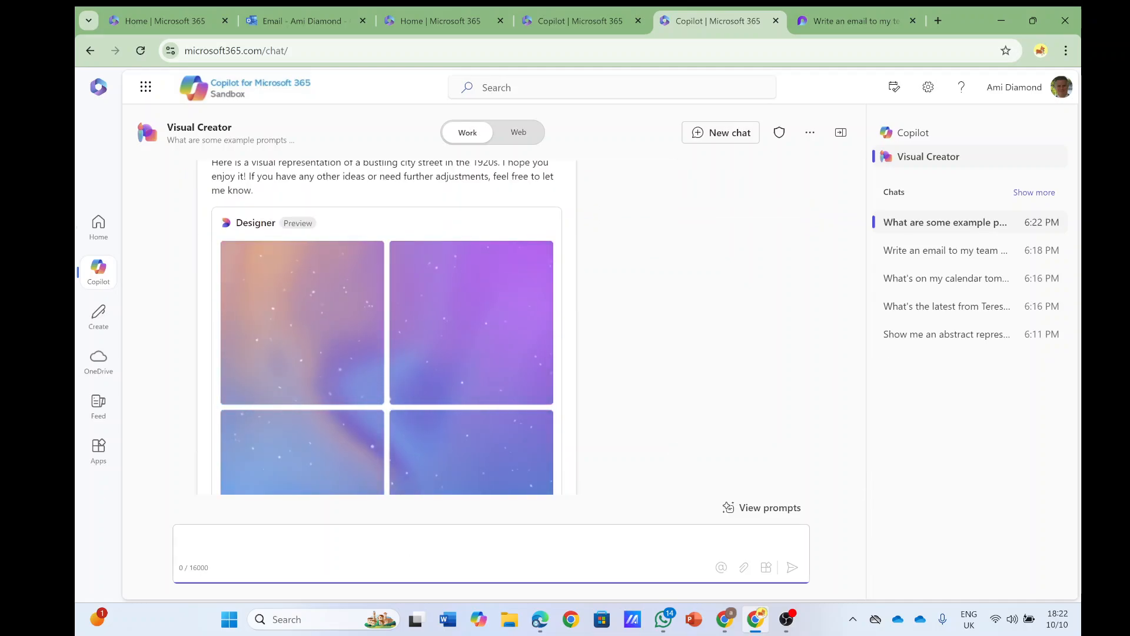
type("draw a picture of a man in")
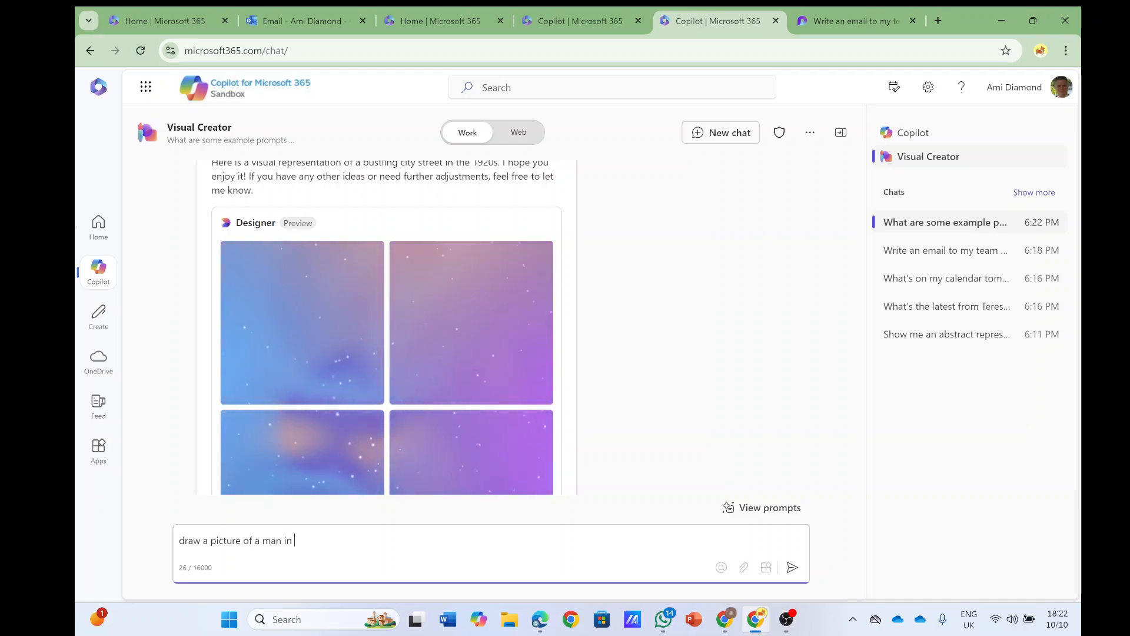
type("the beach")
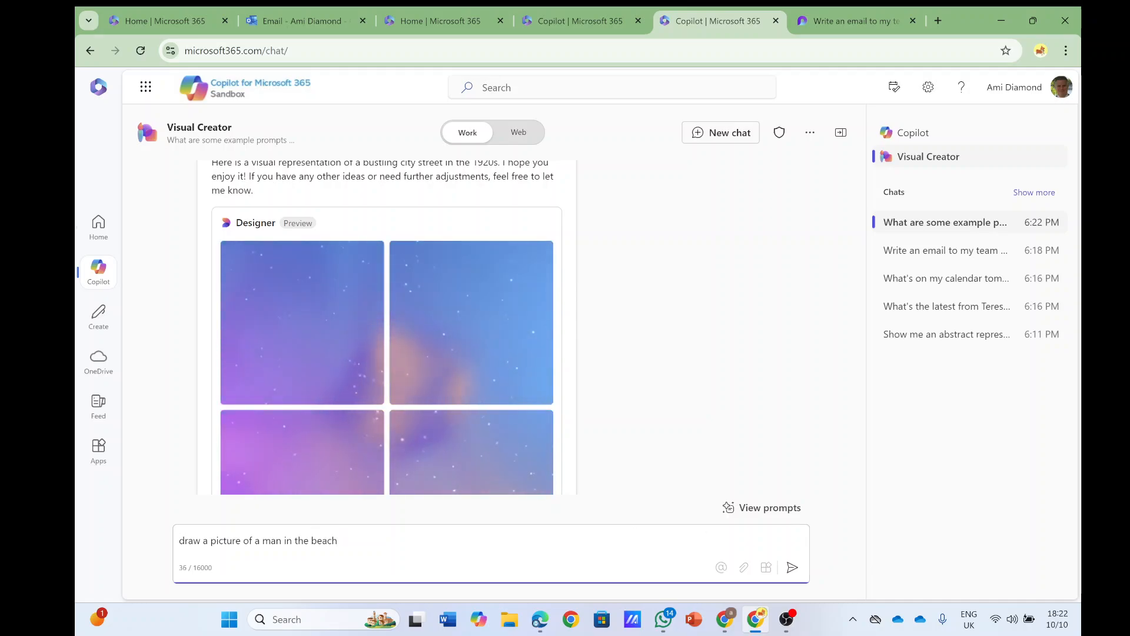
left_click(791, 566)
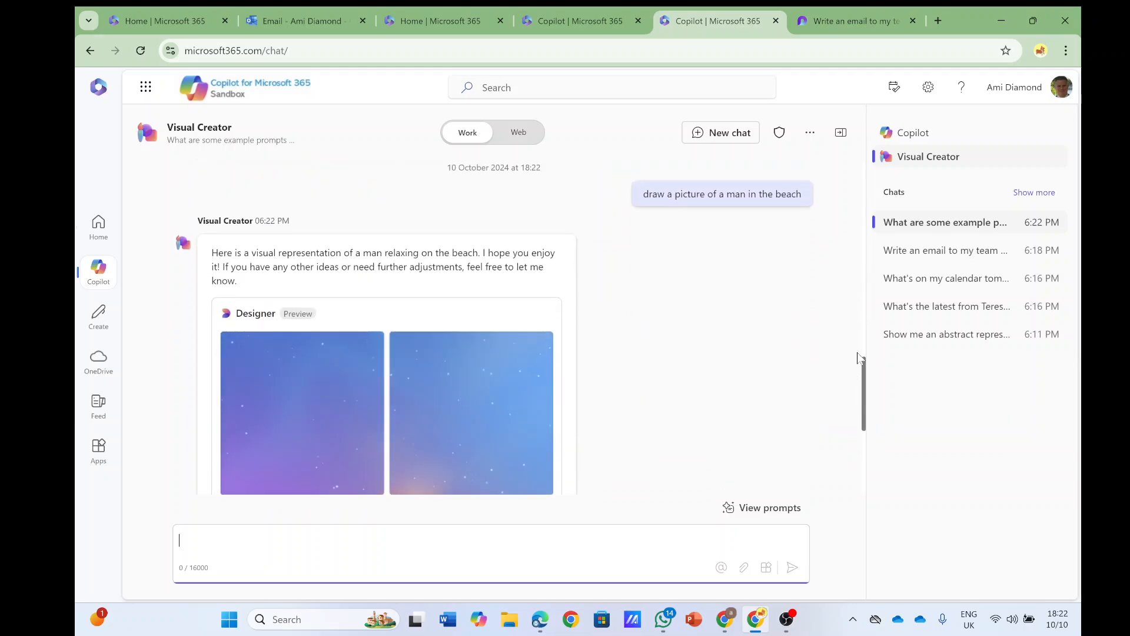
scroll("down", 3)
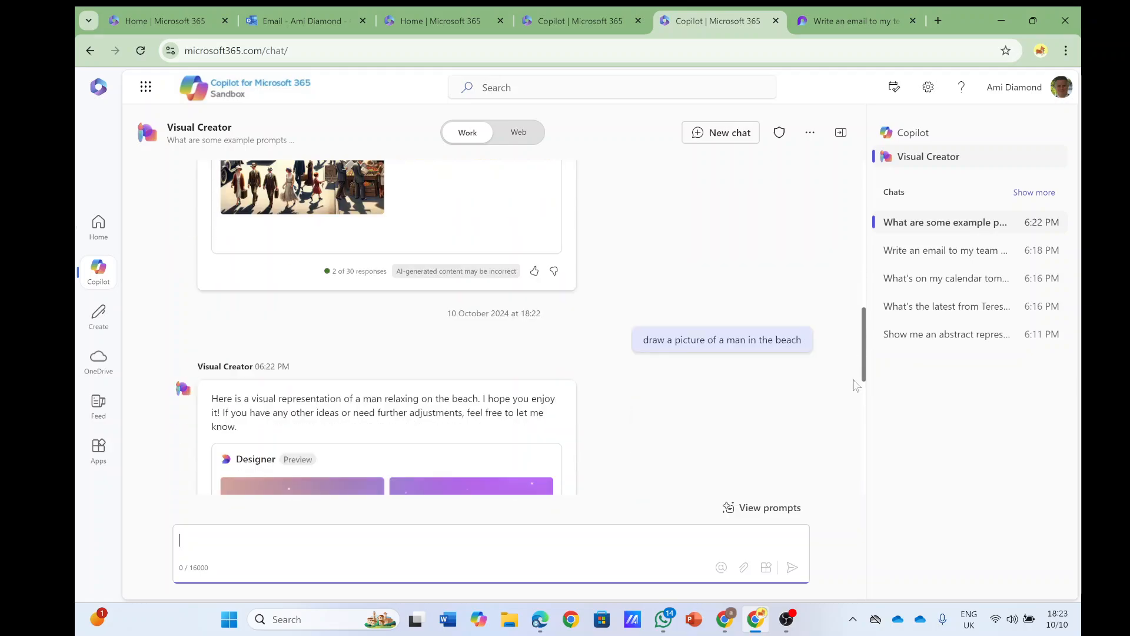
scroll("down", 3)
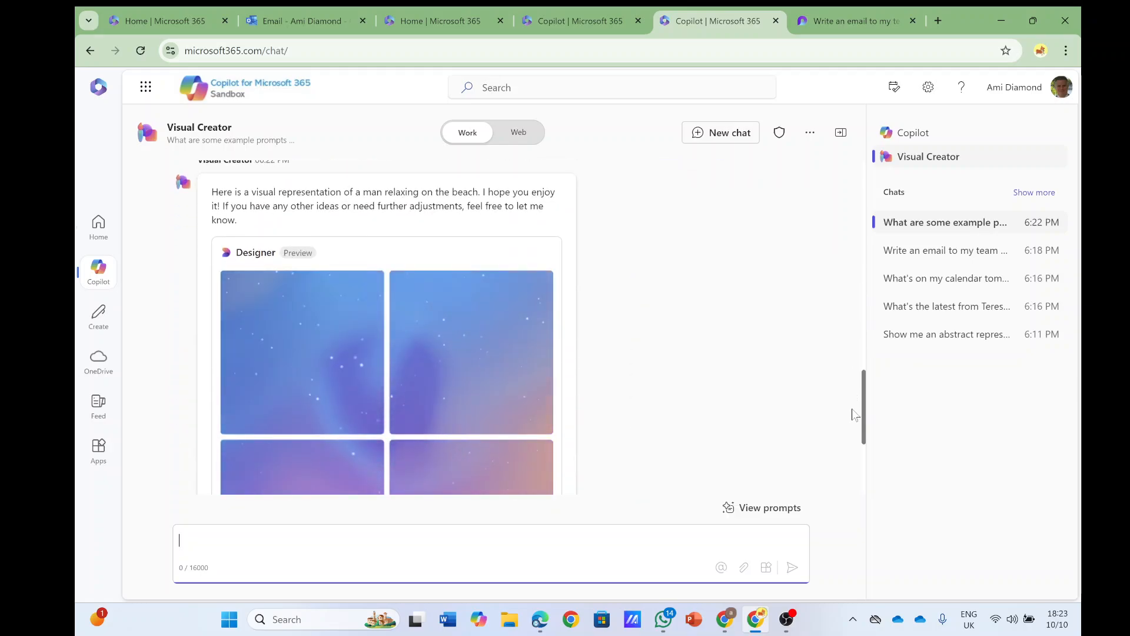
scroll("down", 3)
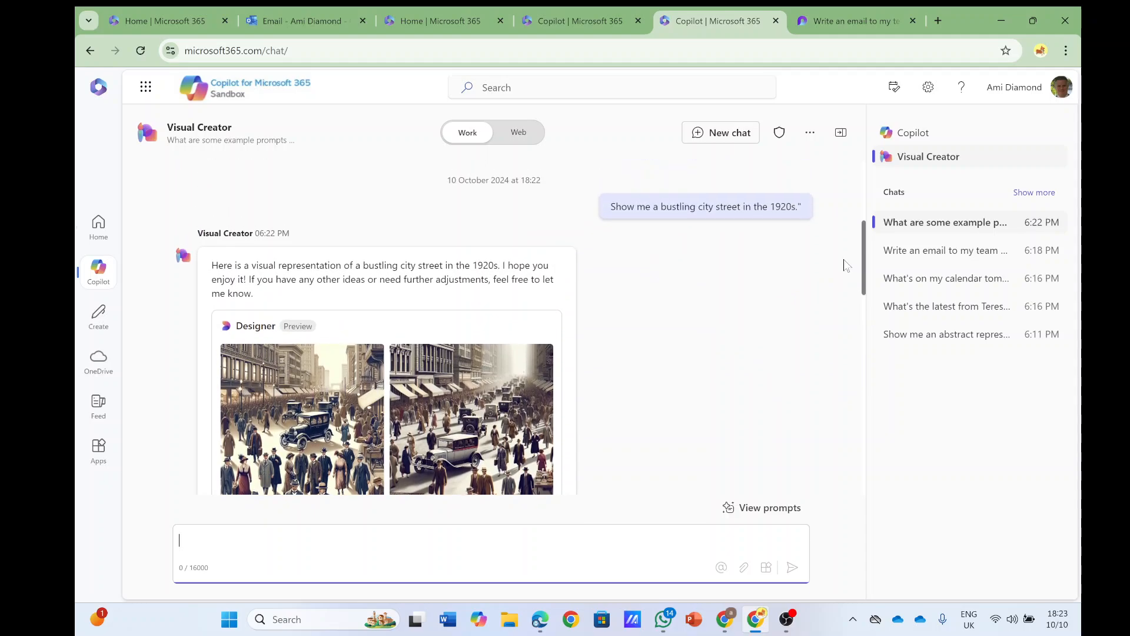
mouse_move(360, 304)
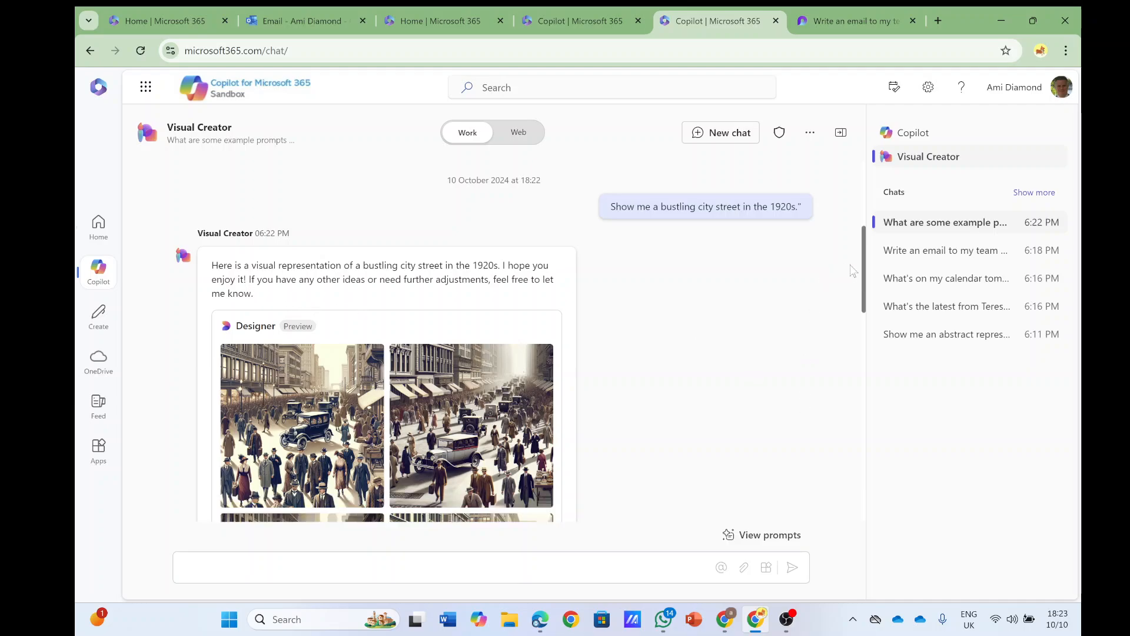
mouse_move(869, 269)
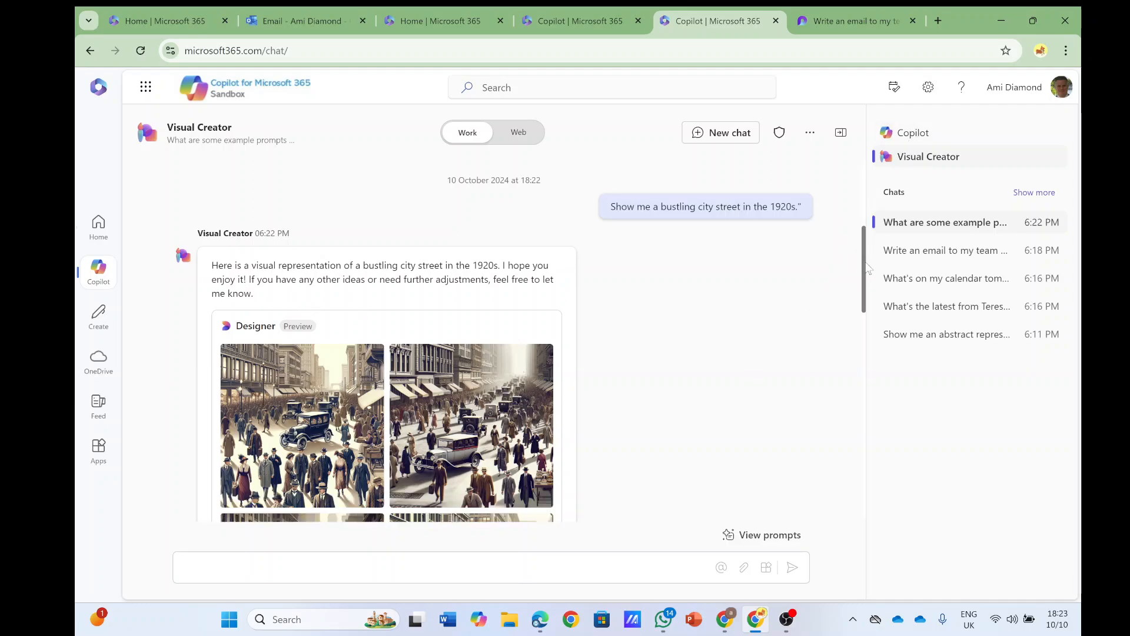
scroll("down", 3)
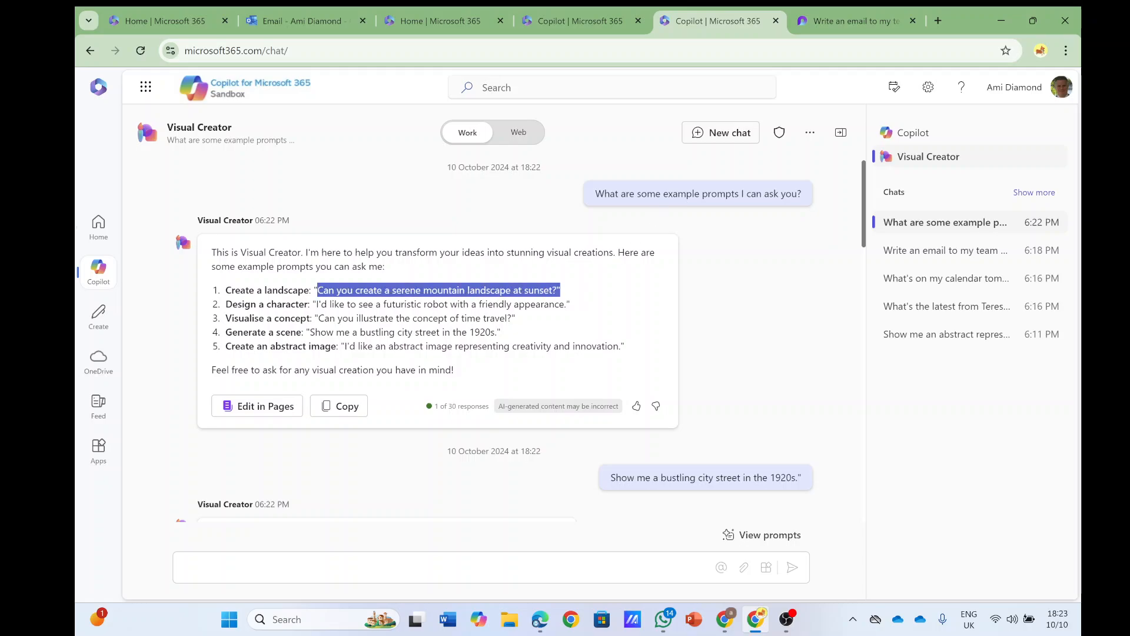
Ask the main Copilot chat 'Can you create a serene mountain landscape at sunset?' and review its Designer images
left_click(720, 133)
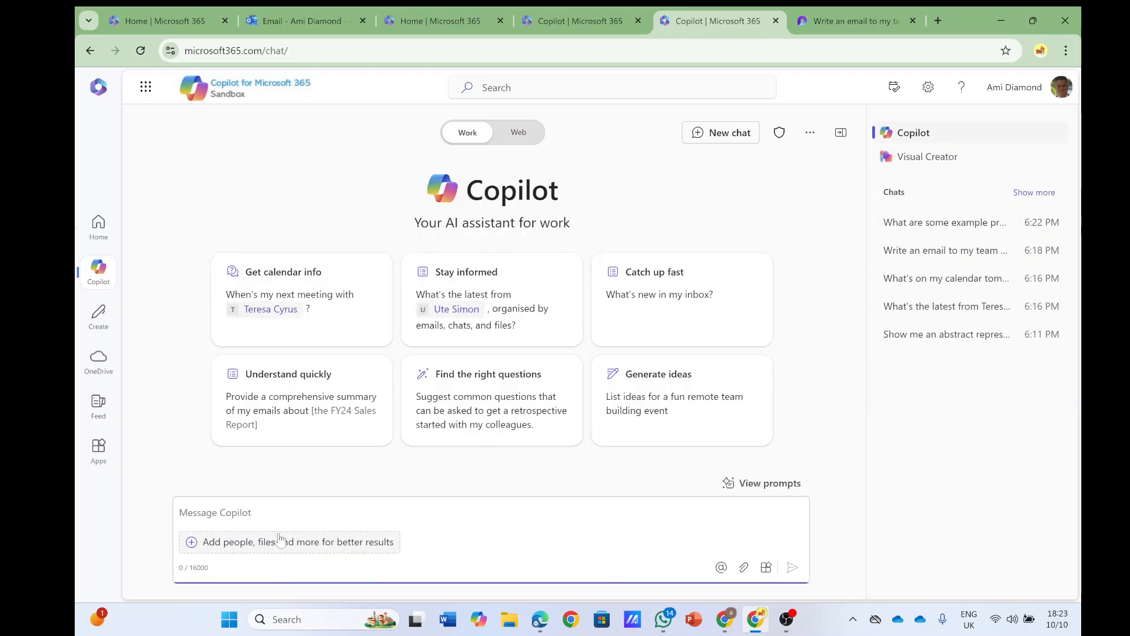
type("Can you create a serene mountain landscape at sunset?\"")
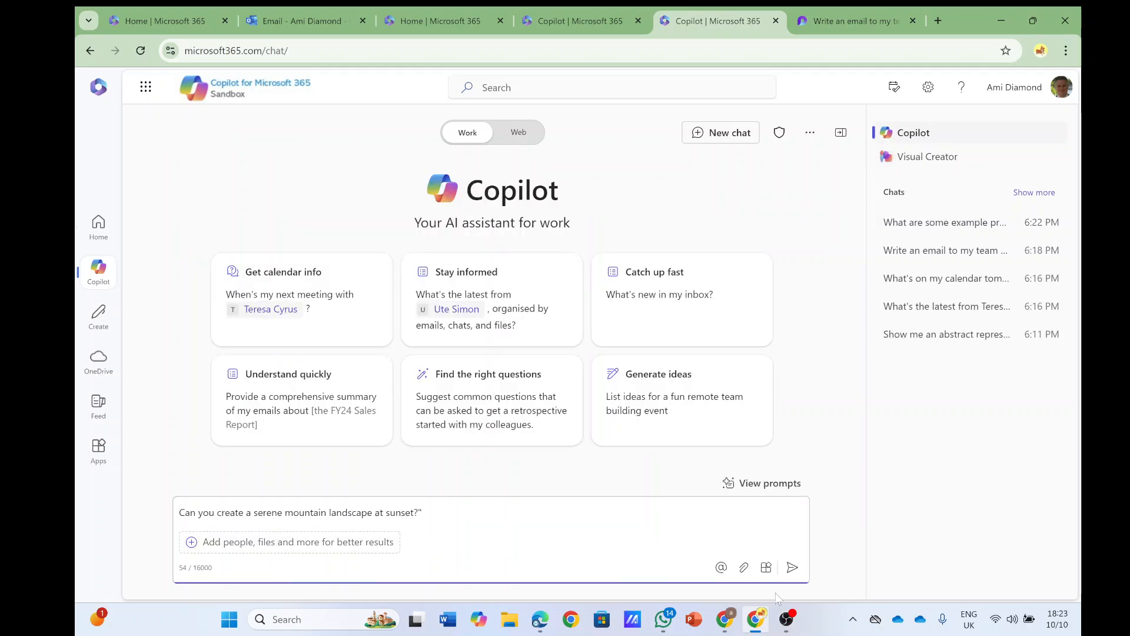
left_click(792, 568)
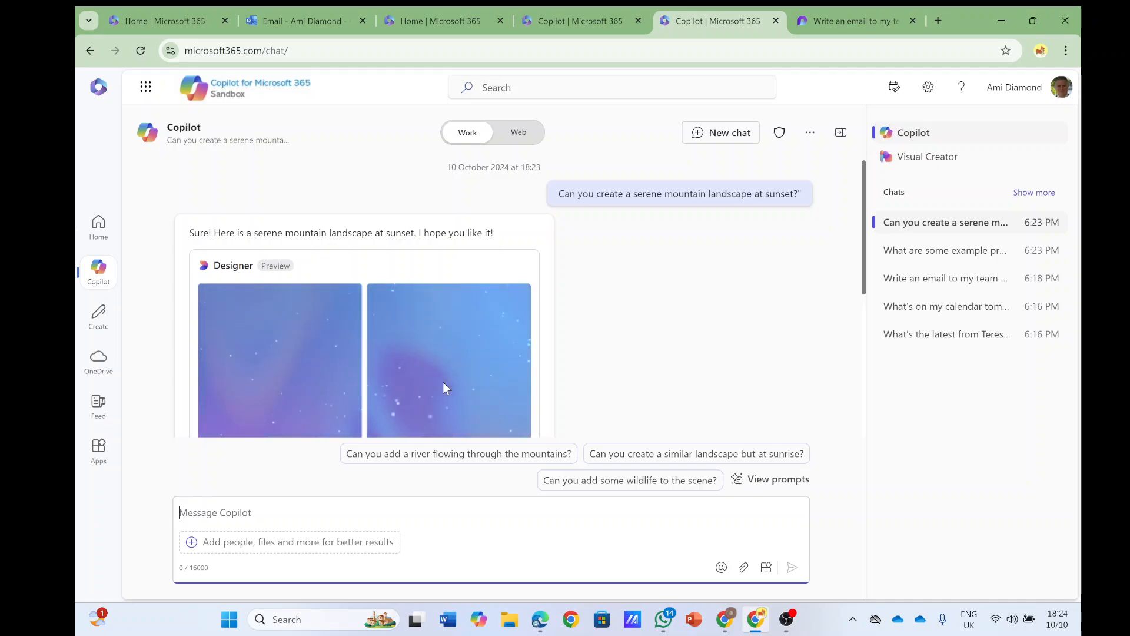
scroll("down", 3)
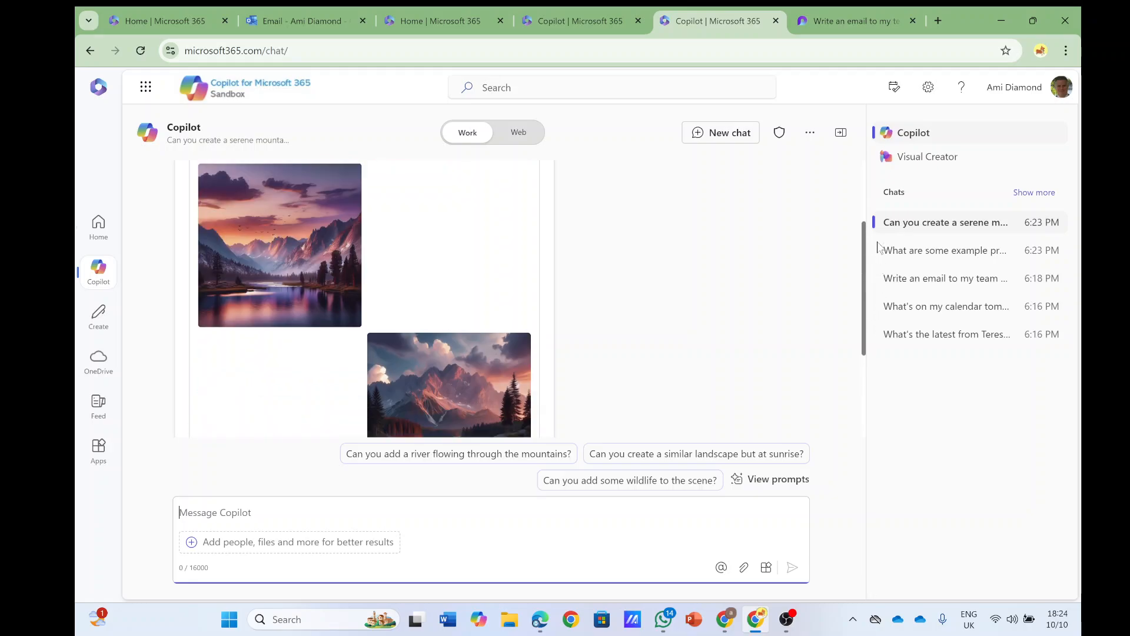
scroll("down", 3)
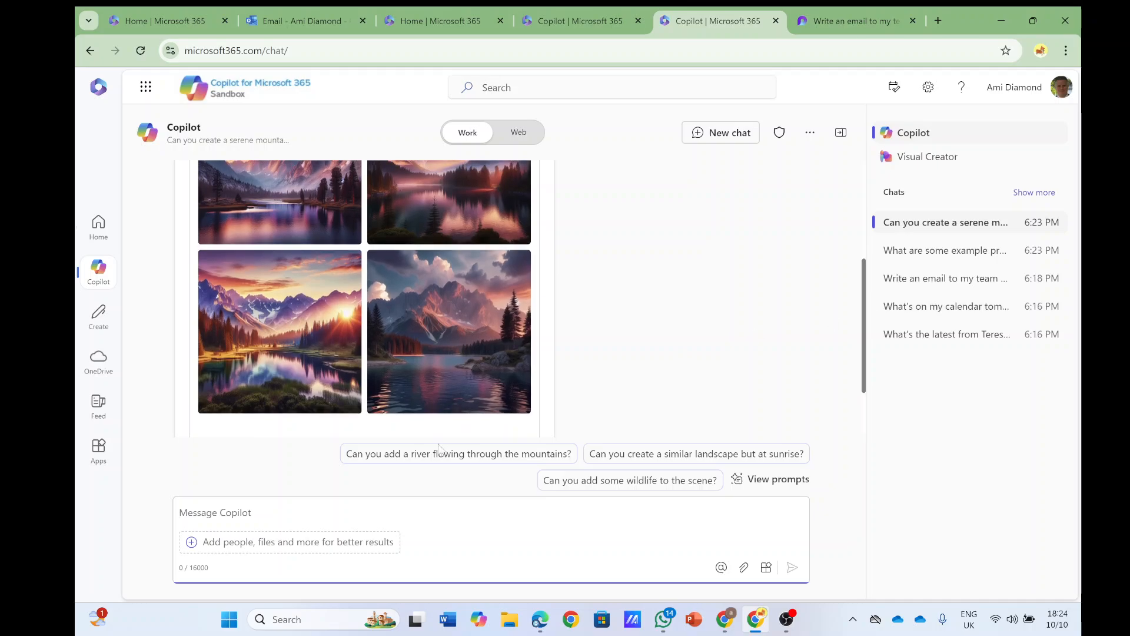
mouse_move(797, 293)
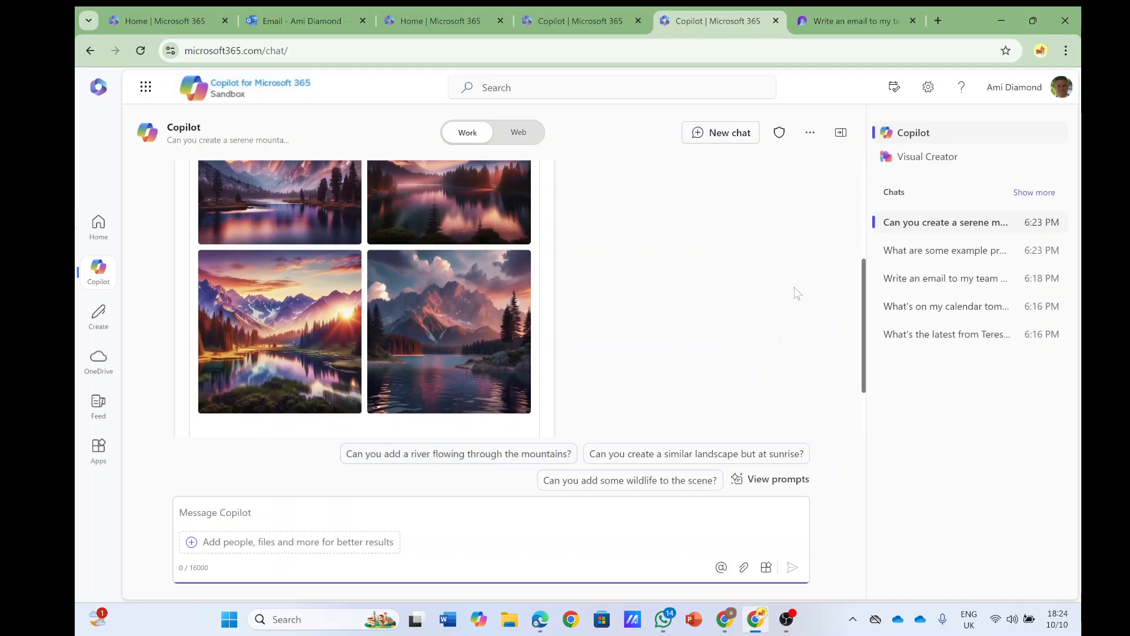